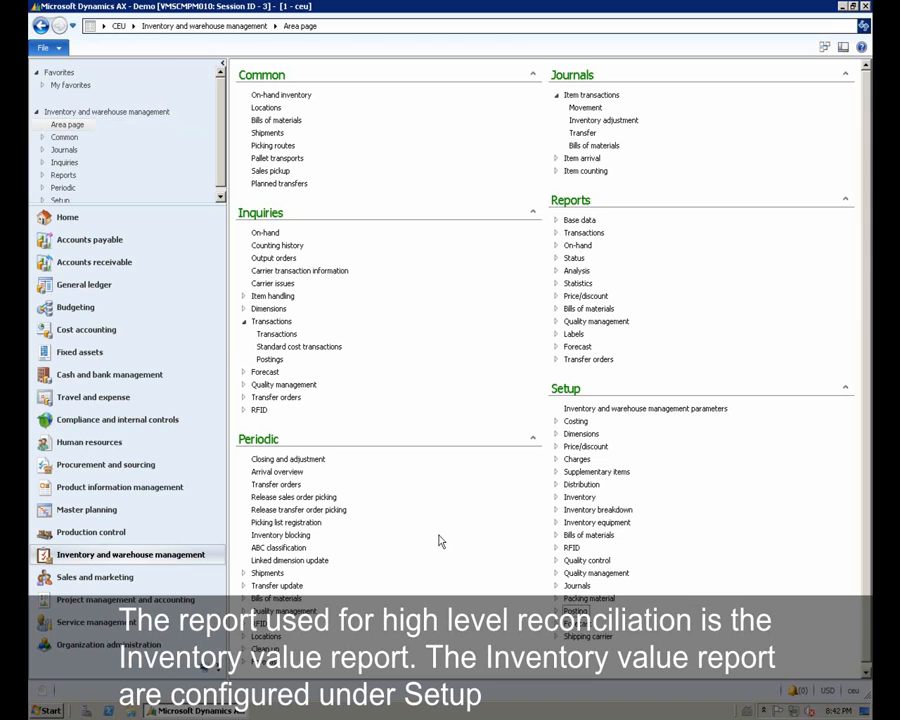
{"action": "mouse_move", "coordinate": [433, 457]}
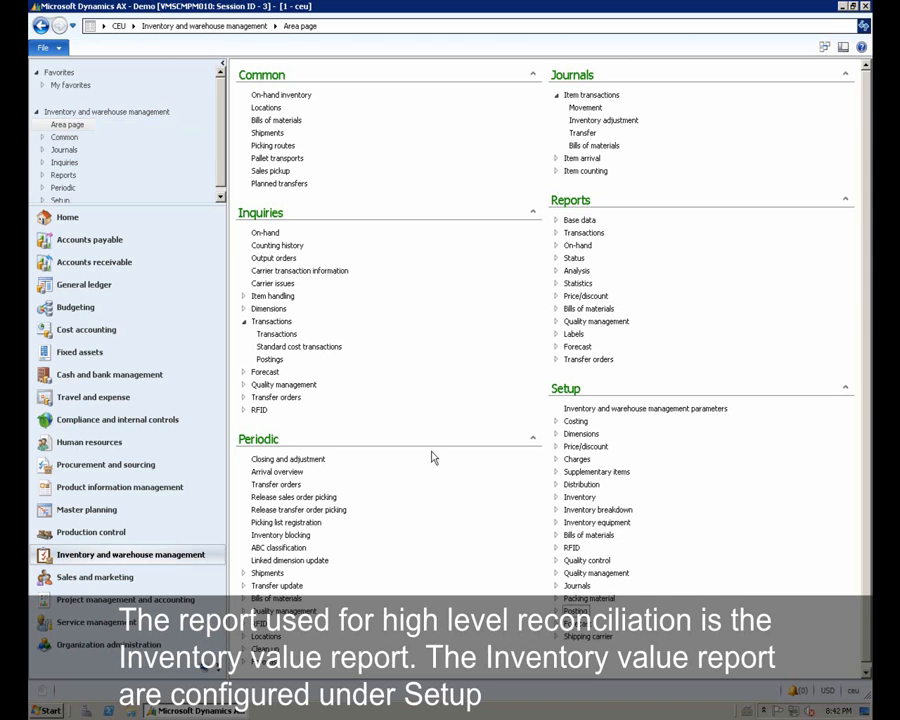
{"action": "mouse_move", "coordinate": [522, 398]}
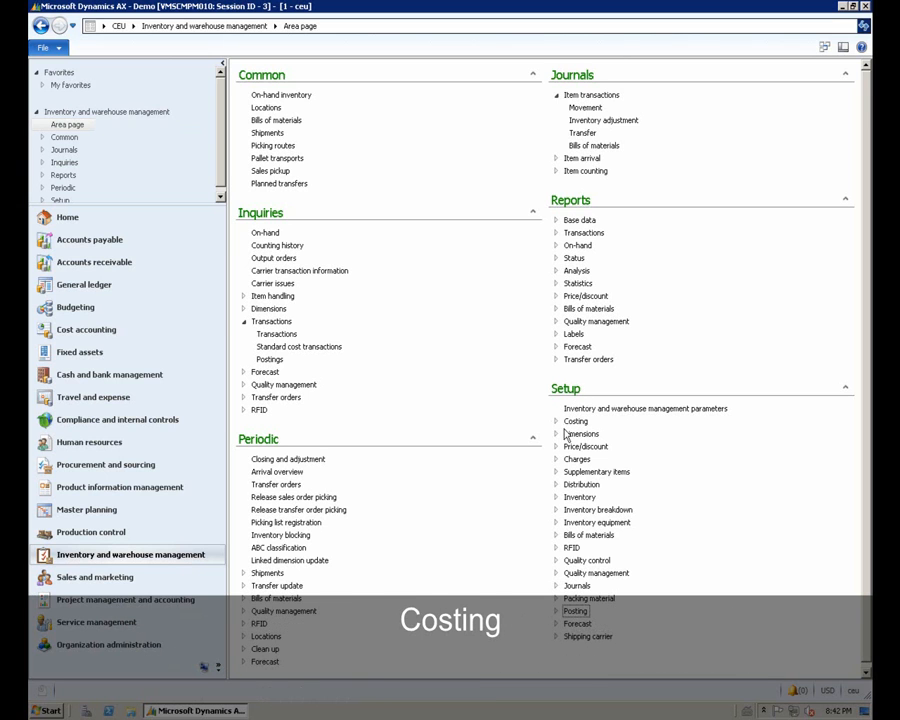
Open Setup > Costing > Inventory value reports from Inventory and warehouse management.
{"action": "left_click", "coordinate": [556, 421]}
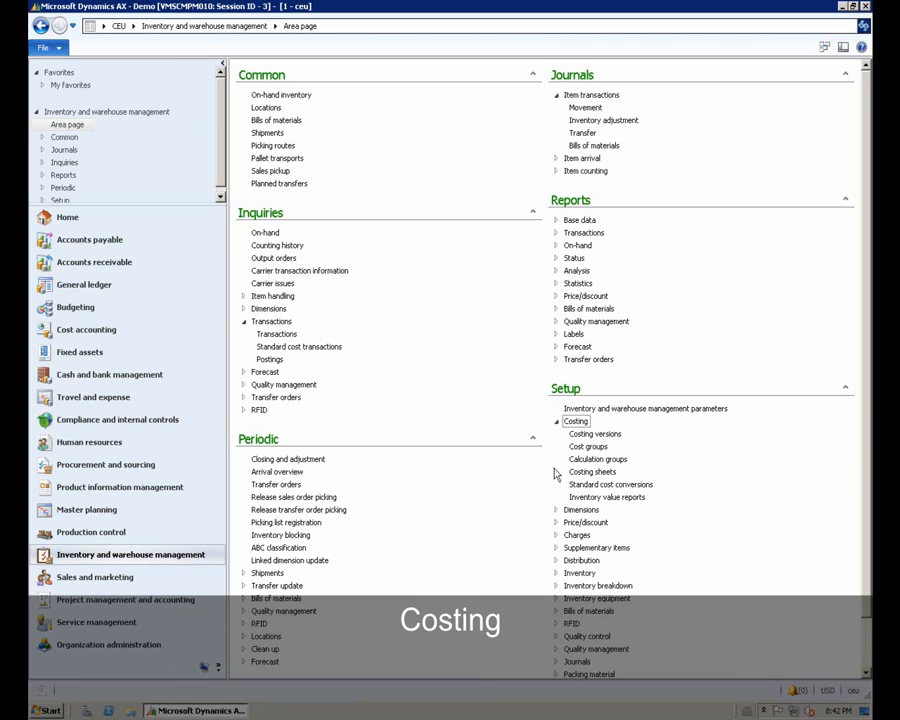
{"action": "mouse_move", "coordinate": [607, 497]}
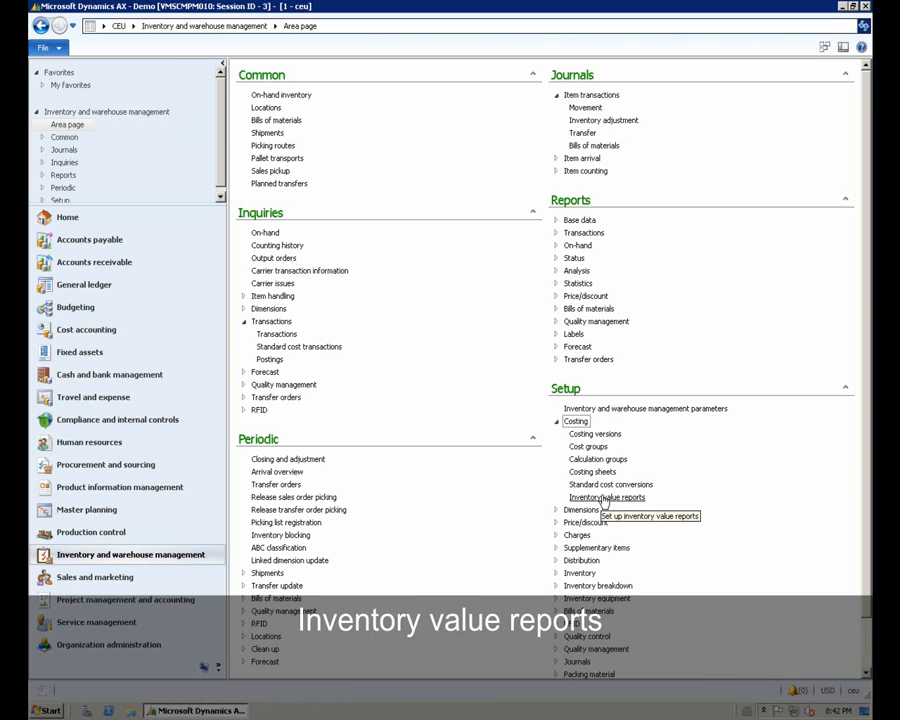
{"action": "left_click", "coordinate": [607, 497]}
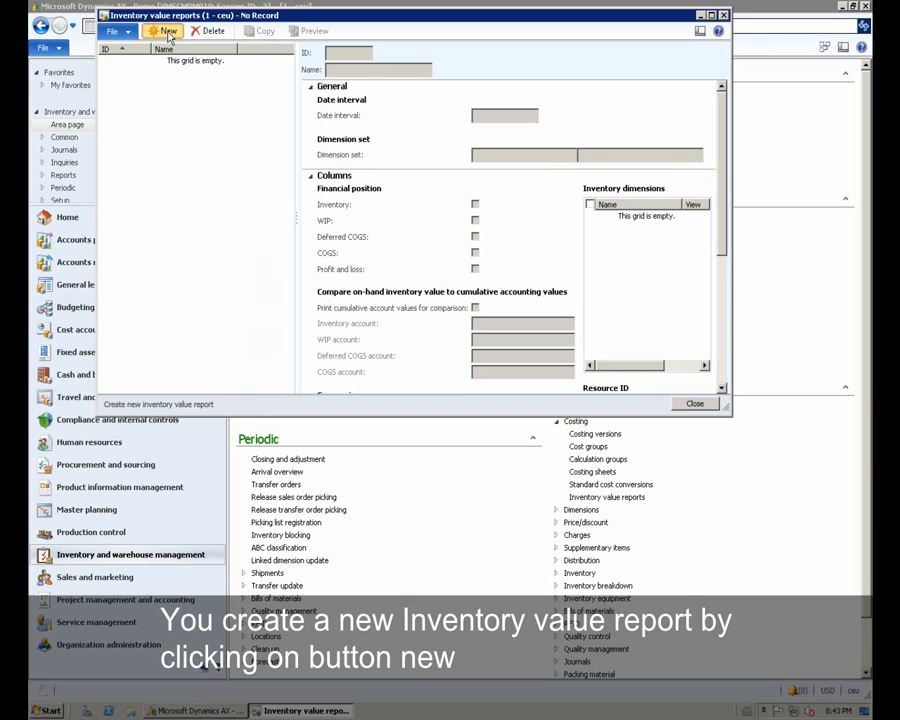
Add a new inventory value report with ID 10 and name 'Inv + GL'.
{"action": "left_click", "coordinate": [165, 31]}
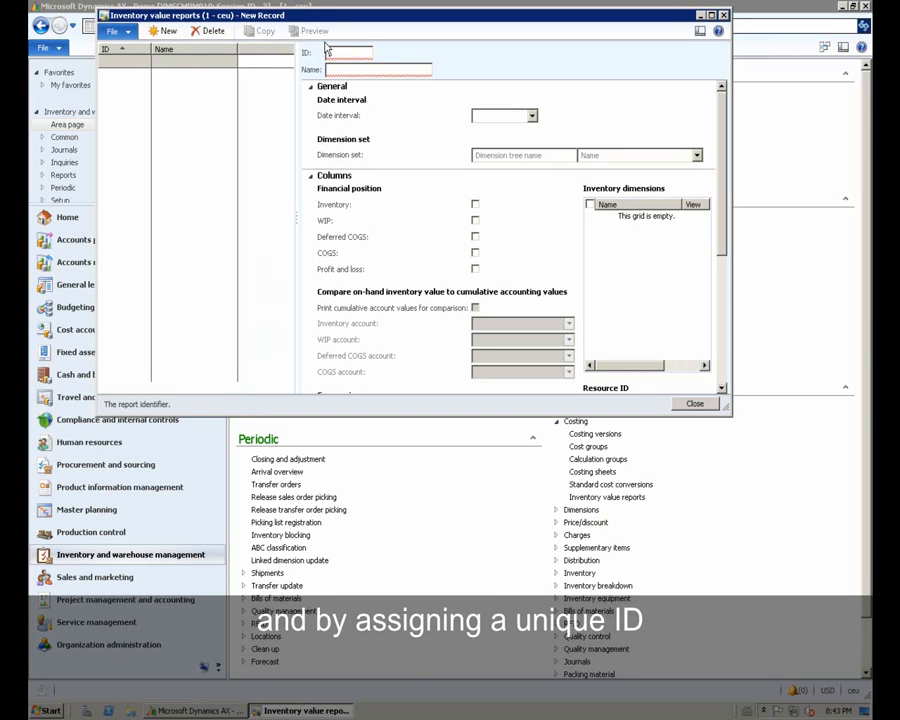
{"action": "type", "text": "10"}
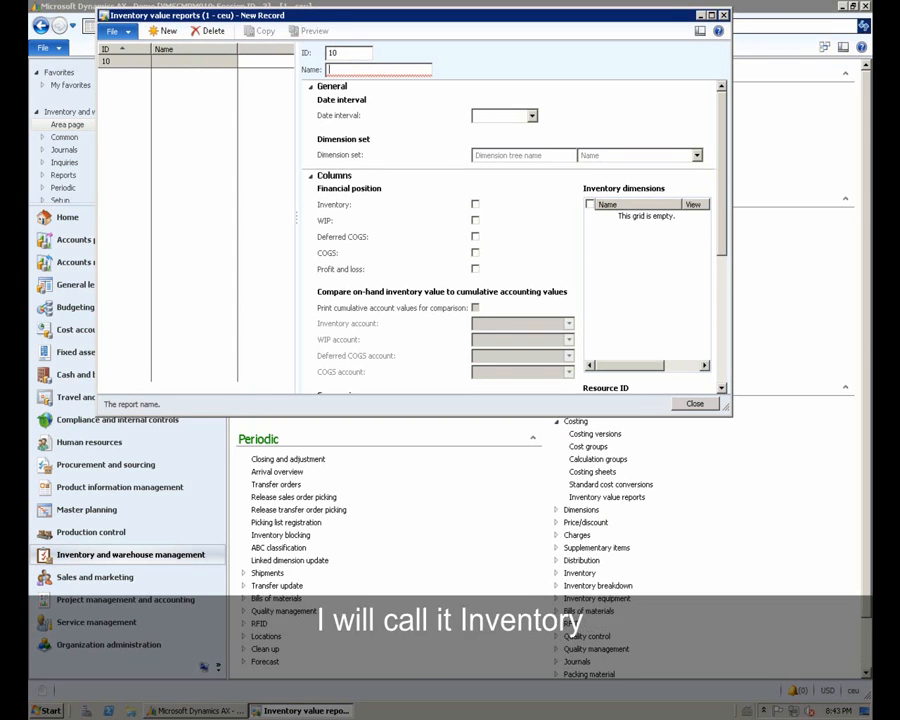
{"action": "type", "text": "Inv"}
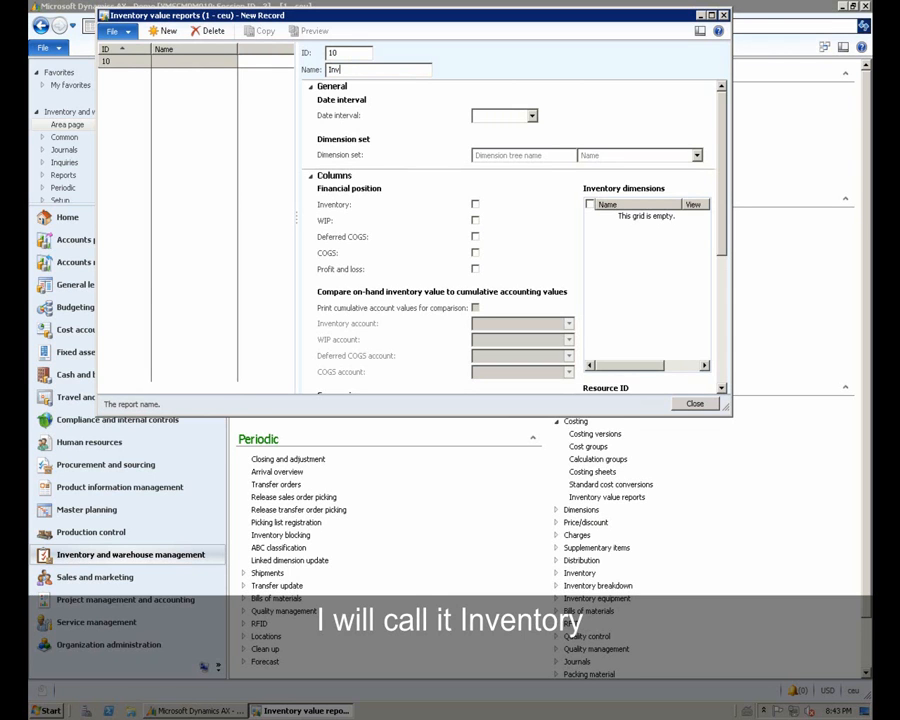
{"action": "type", "text": "+Average unit cost"}
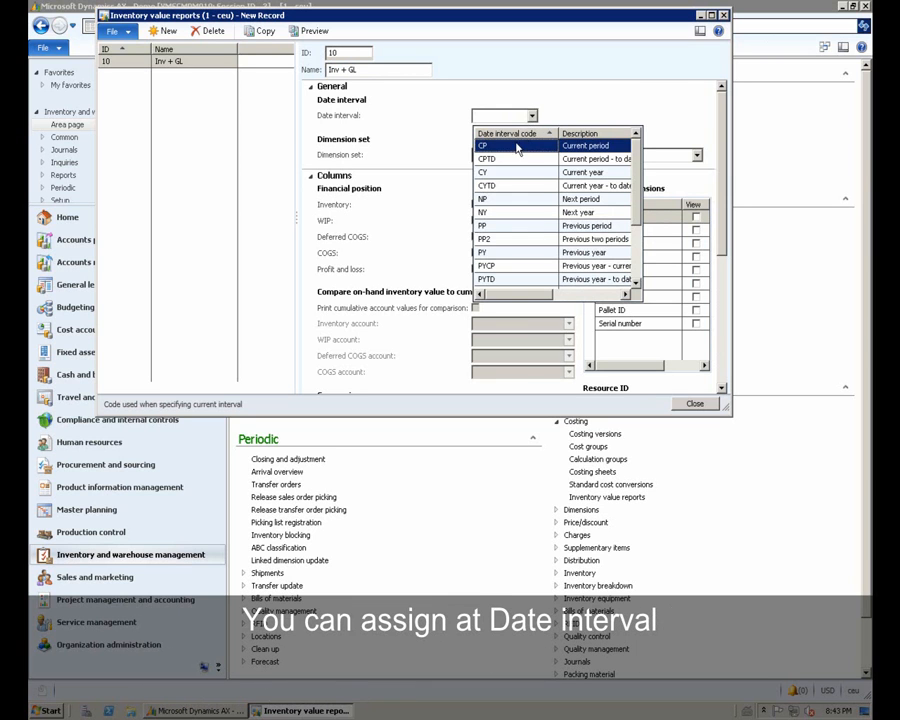
Give report Inv + GL date interval CP and dimension set ACC (Ledger account).
{"action": "left_click", "coordinate": [483, 145]}
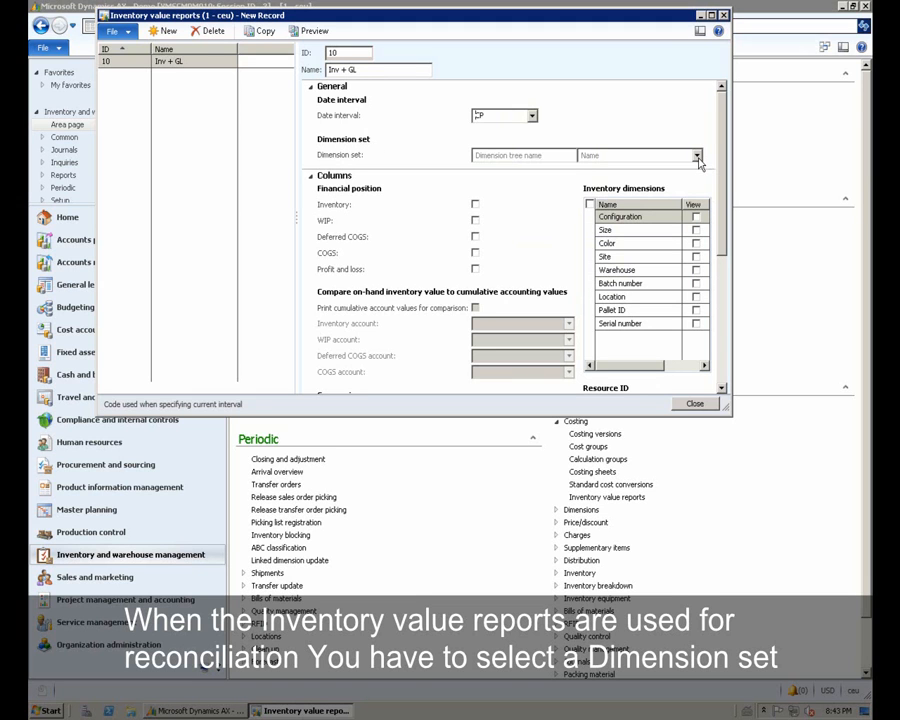
{"action": "left_click", "coordinate": [697, 155]}
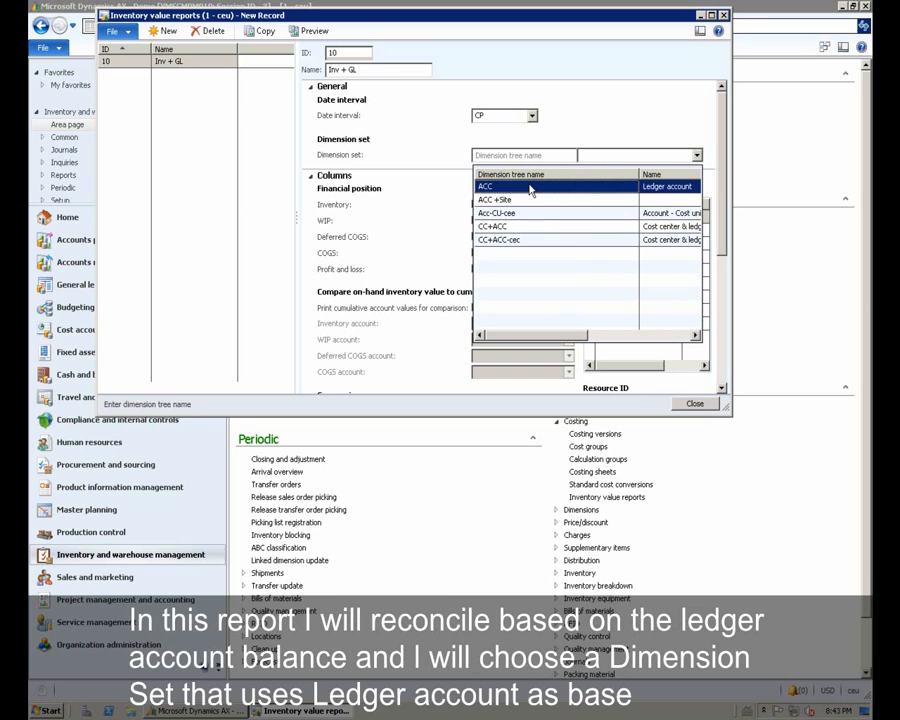
{"action": "mouse_move", "coordinate": [645, 198]}
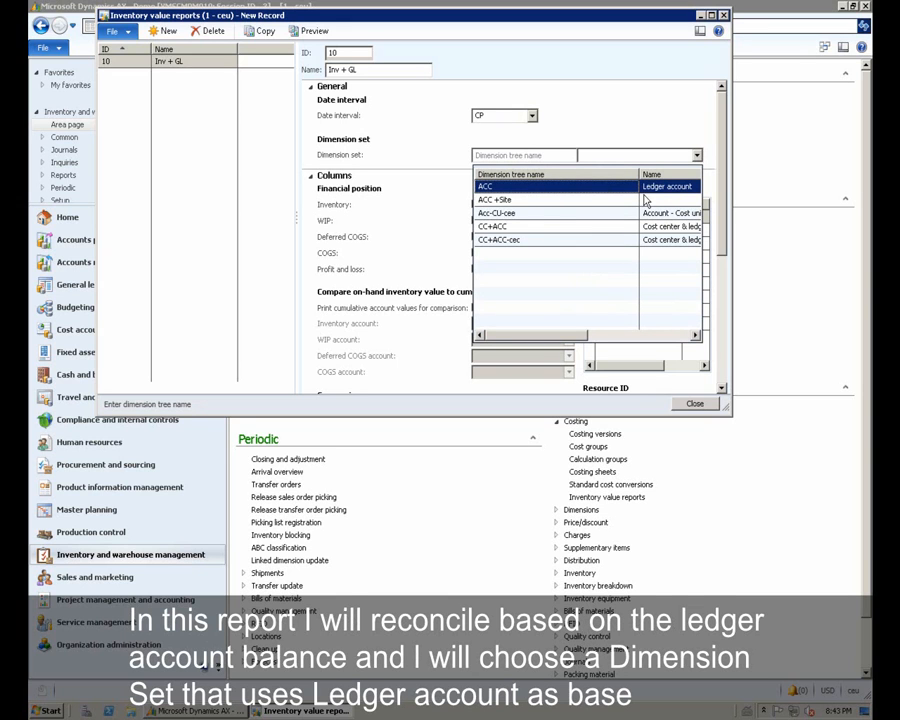
{"action": "left_click", "coordinate": [485, 187]}
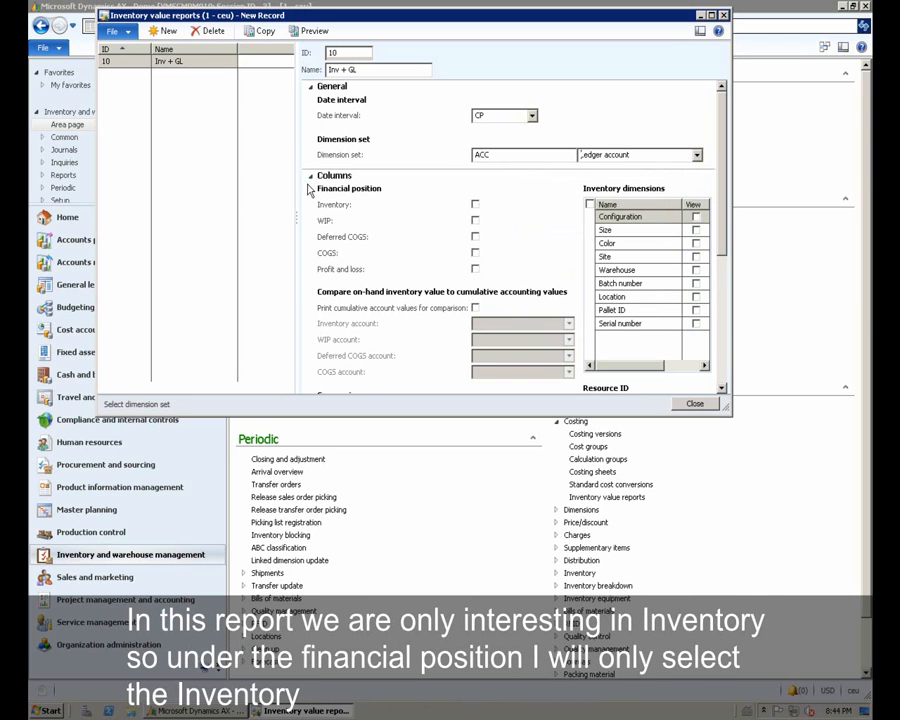
{"action": "mouse_move", "coordinate": [318, 210]}
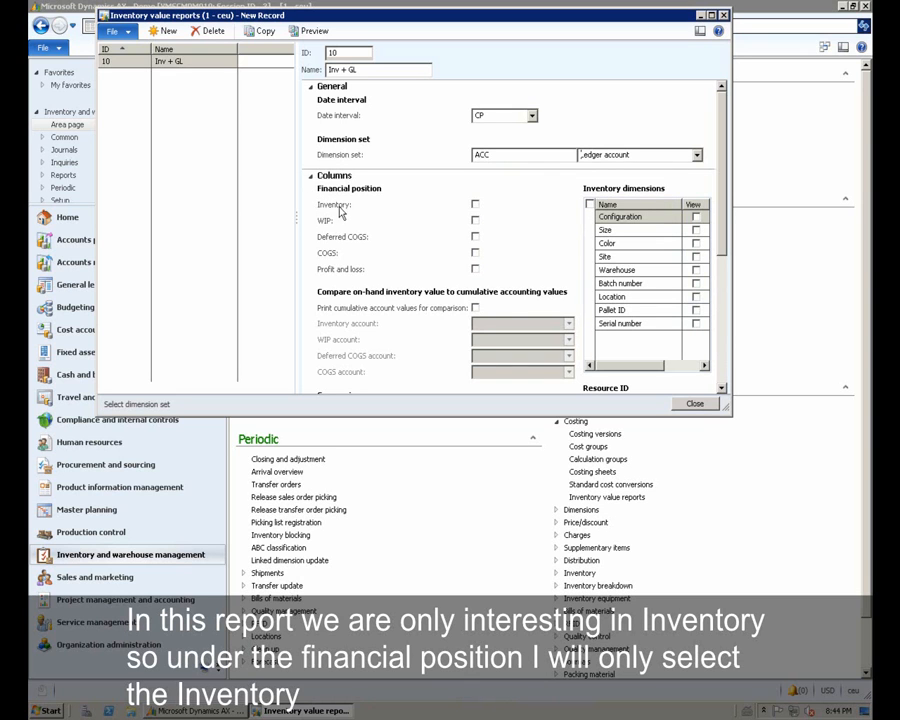
Include the Inventory position, print cumulative account values, and use inventory account 009.
{"action": "left_click", "coordinate": [475, 205]}
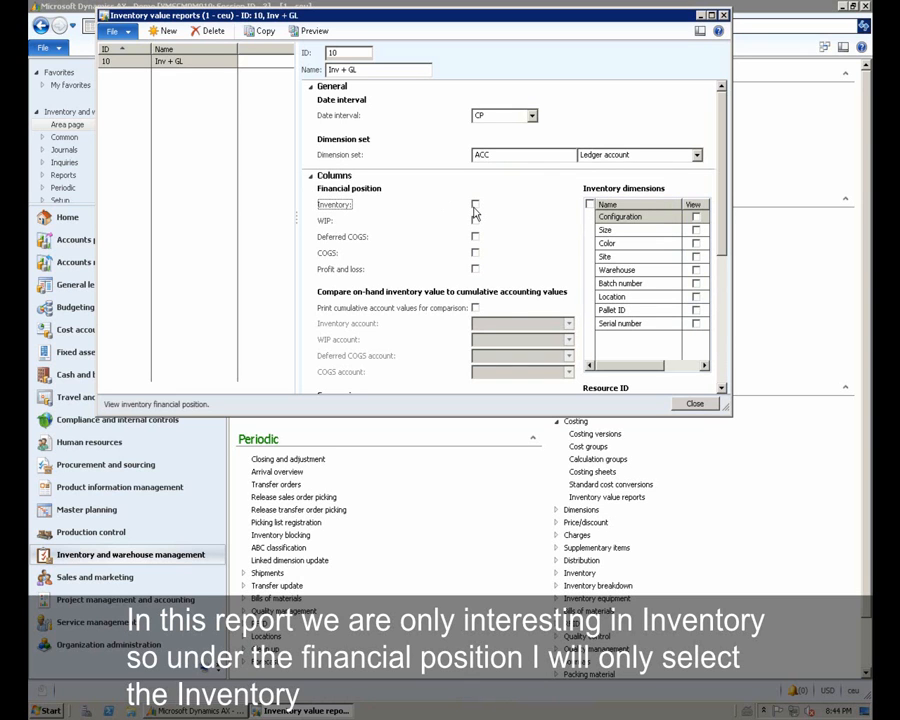
{"action": "left_click", "coordinate": [475, 204]}
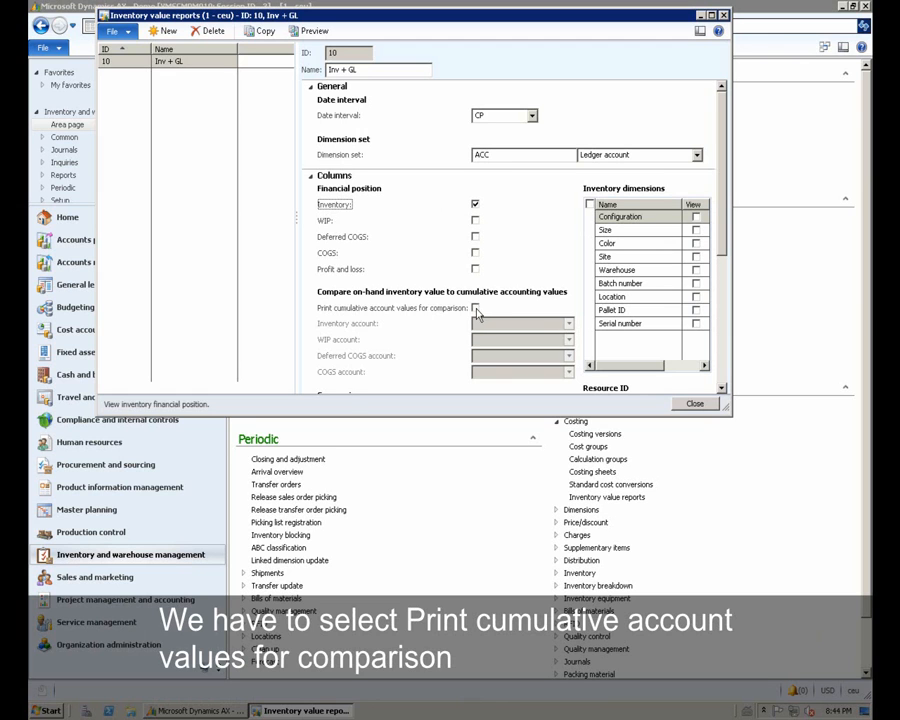
{"action": "left_click", "coordinate": [475, 307]}
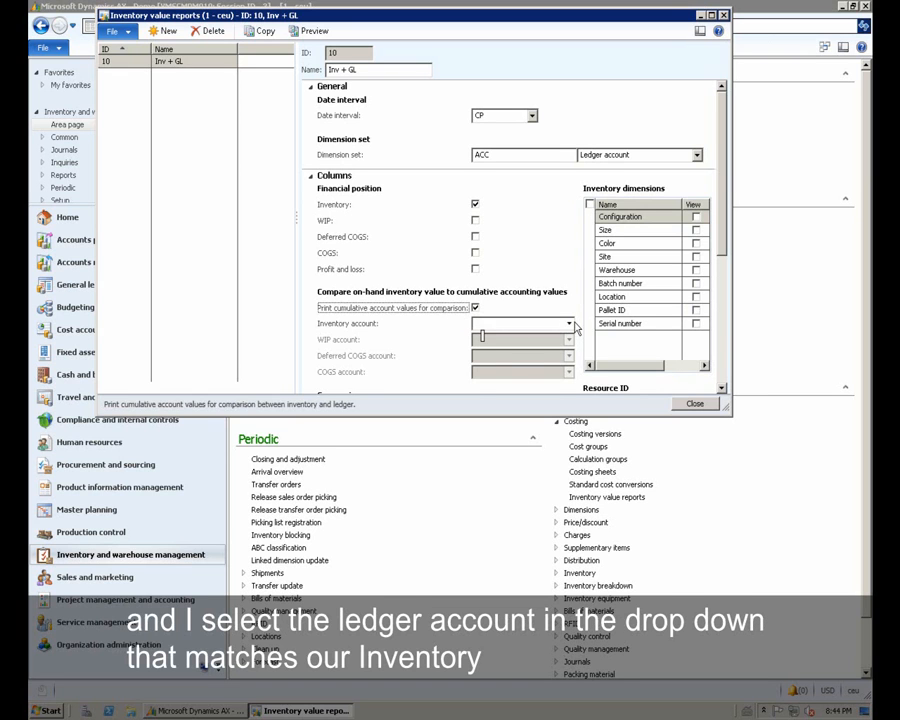
{"action": "left_click", "coordinate": [569, 323]}
{"action": "type", "text": "009"}
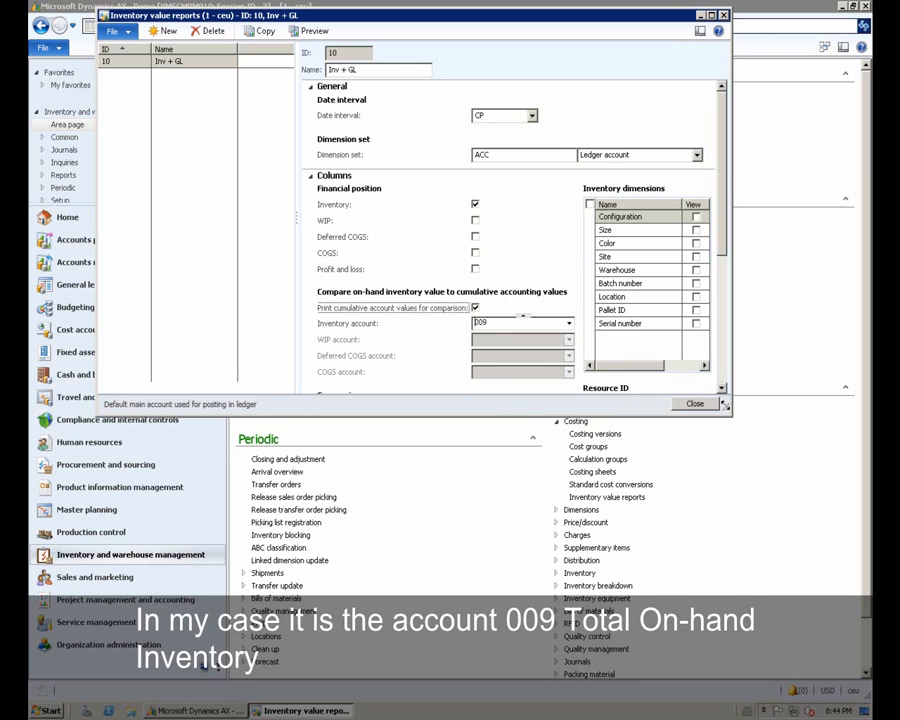
{"action": "mouse_move", "coordinate": [725, 408]}
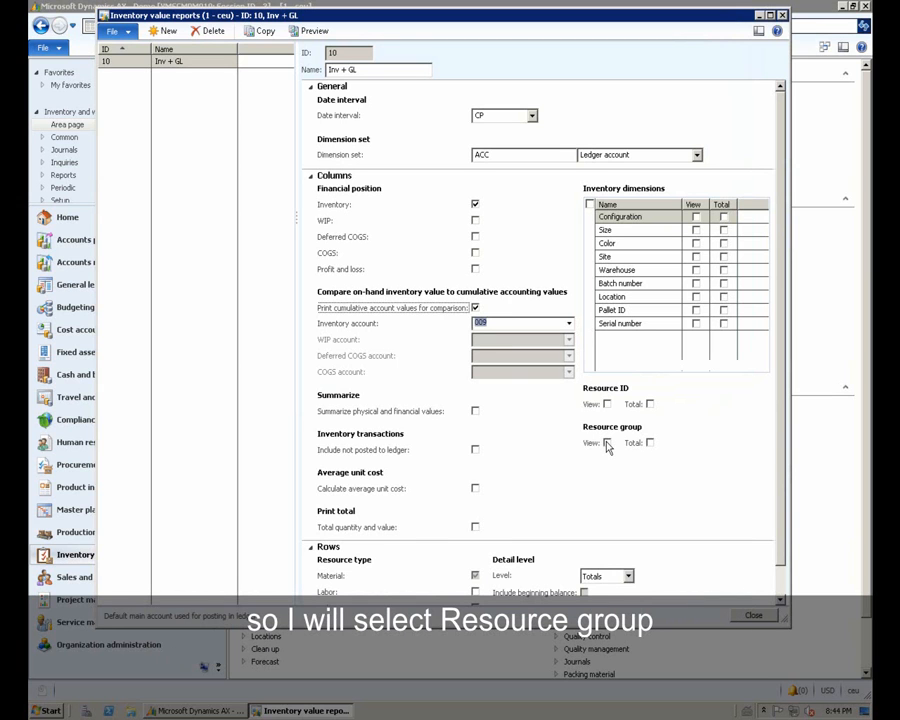
Enable Resource group view and summarized physical and financial values, then close the setup form.
{"action": "left_click", "coordinate": [607, 443]}
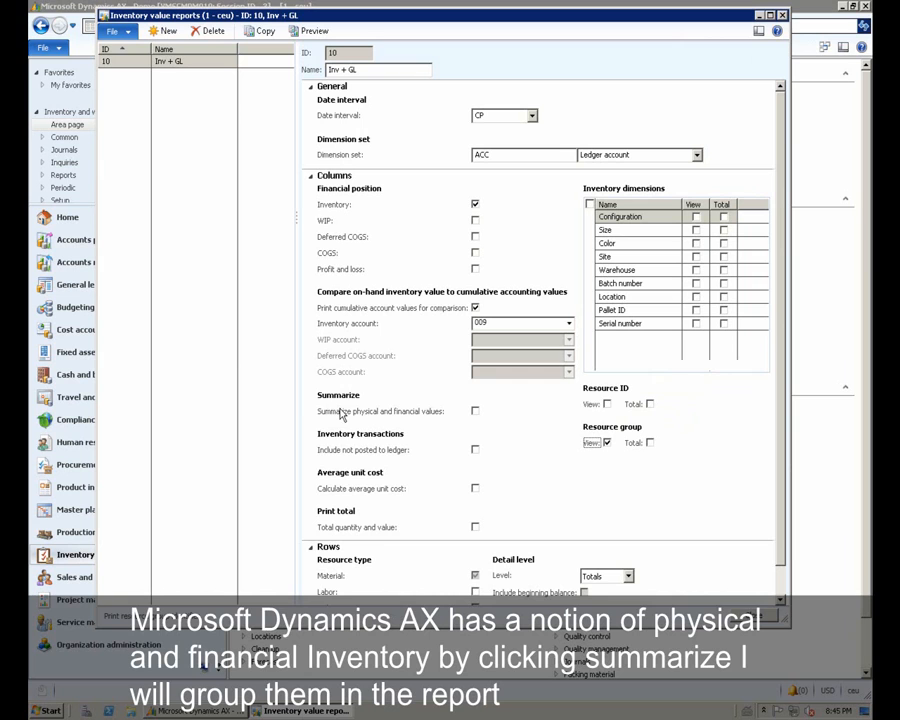
{"action": "mouse_move", "coordinate": [372, 417]}
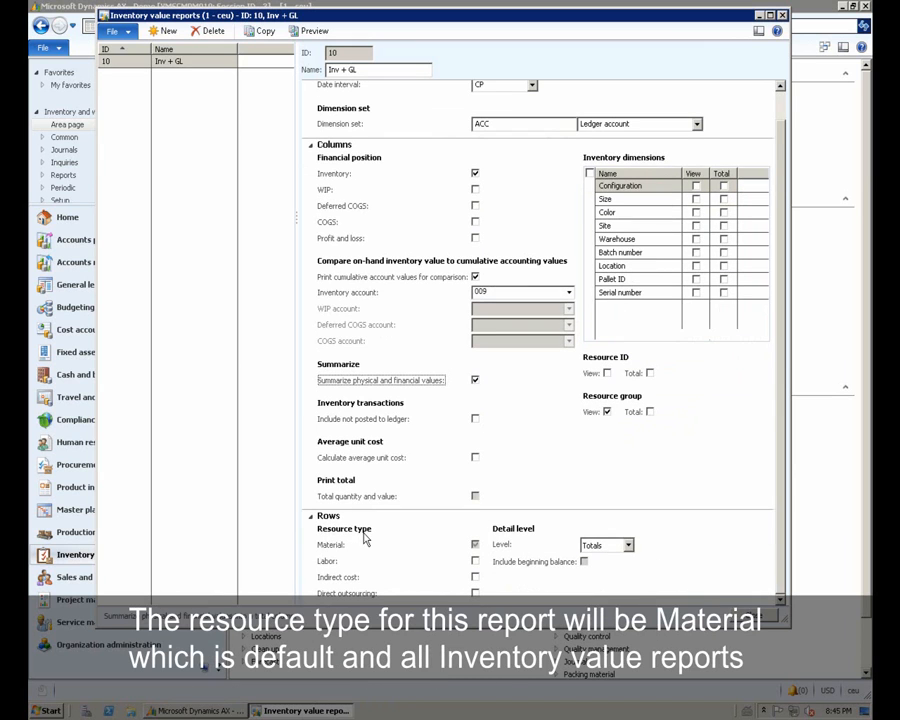
{"action": "mouse_move", "coordinate": [453, 564]}
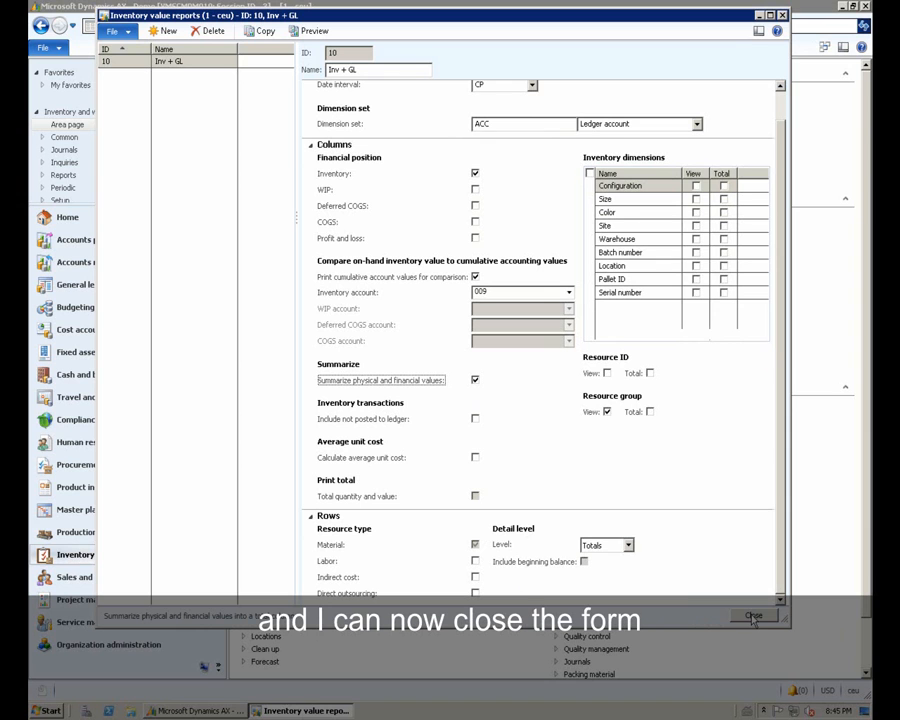
{"action": "left_click", "coordinate": [754, 615]}
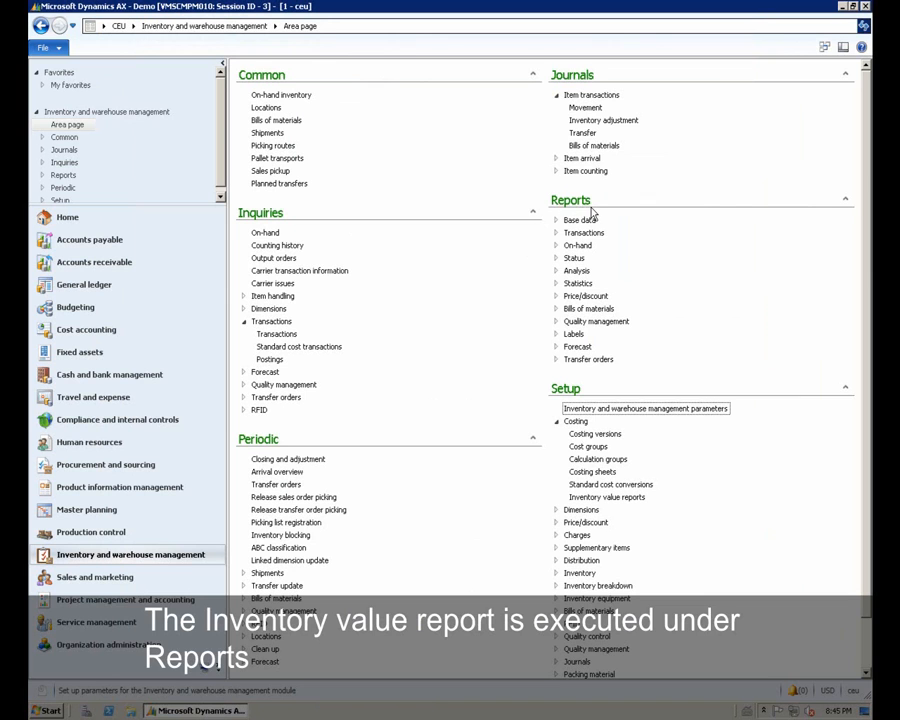
Open the Inventory value report dialog under Reports > Status > Inventory value.
{"action": "left_click", "coordinate": [577, 245]}
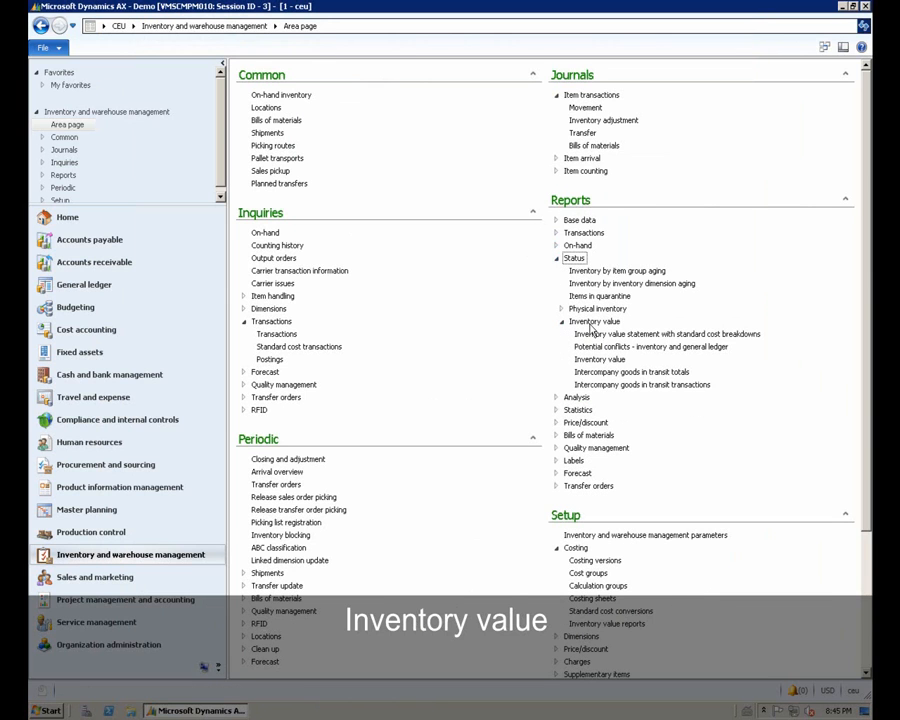
{"action": "mouse_move", "coordinate": [599, 359]}
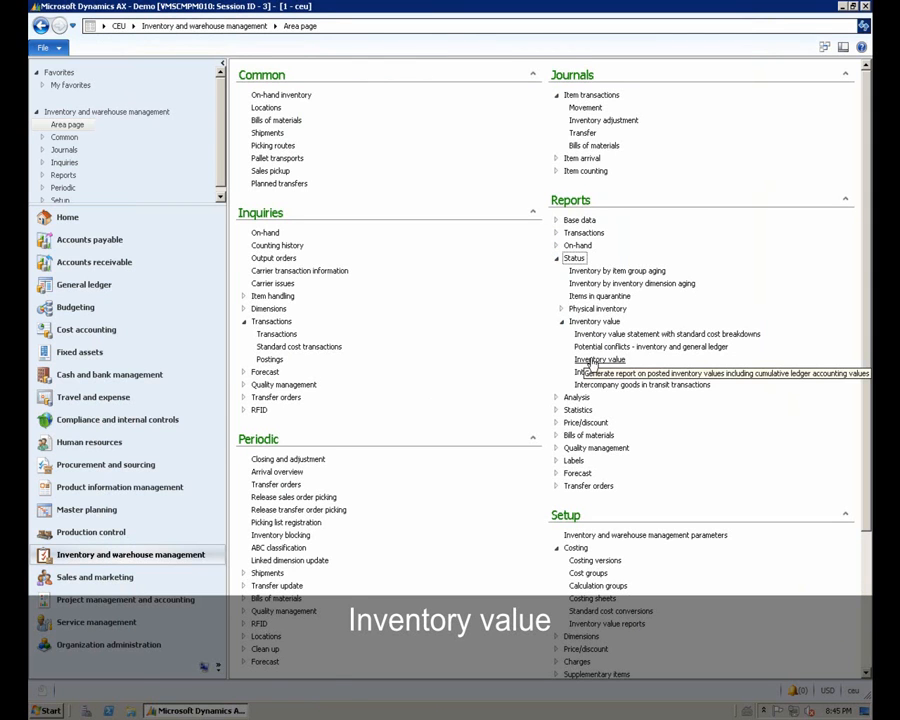
{"action": "left_click", "coordinate": [598, 359]}
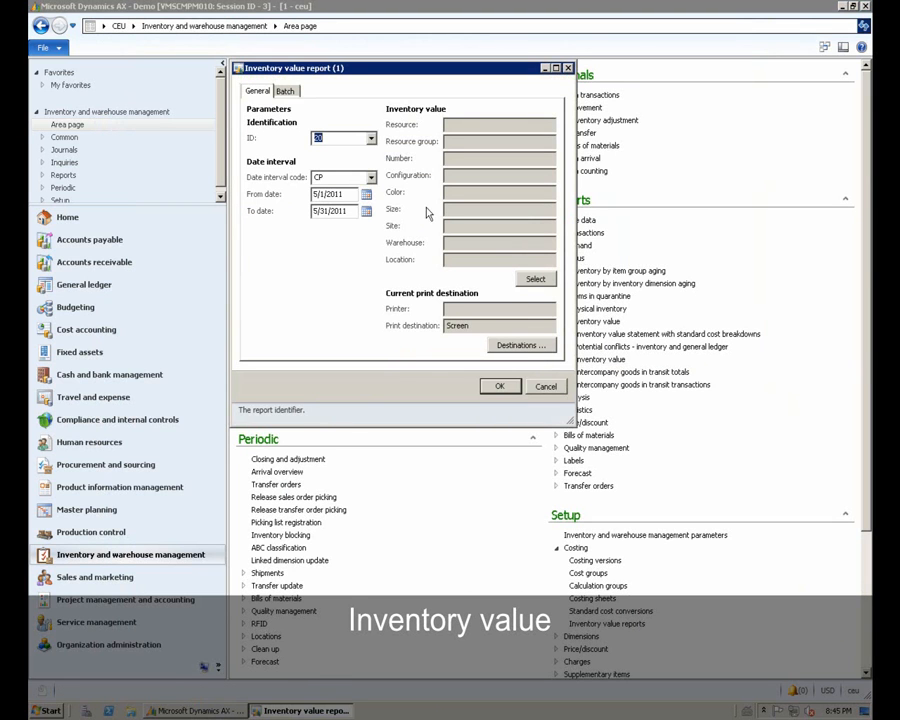
Run report ID 10 with the calculated CP dates 5/1/2011–5/31/2011.
{"action": "left_click", "coordinate": [369, 138]}
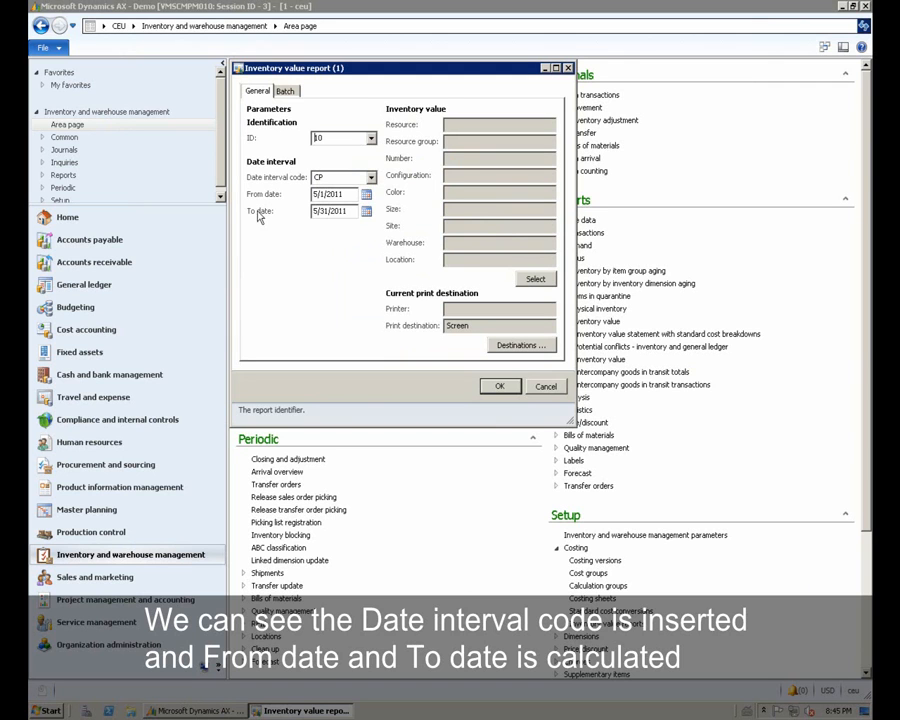
{"action": "mouse_move", "coordinate": [380, 255]}
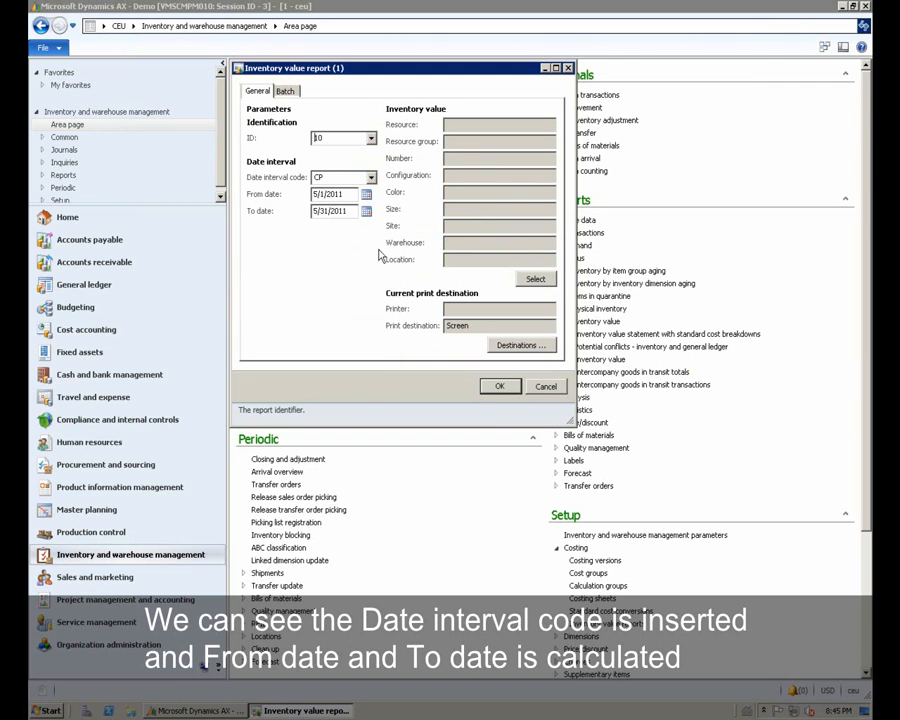
{"action": "mouse_move", "coordinate": [500, 387]}
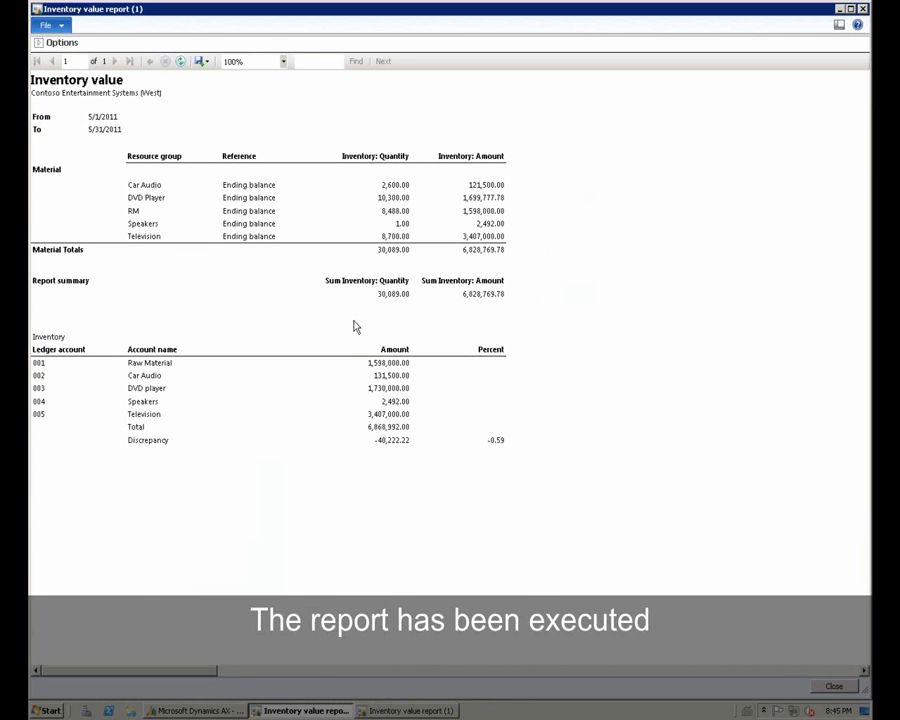
{"action": "mouse_move", "coordinate": [220, 290]}
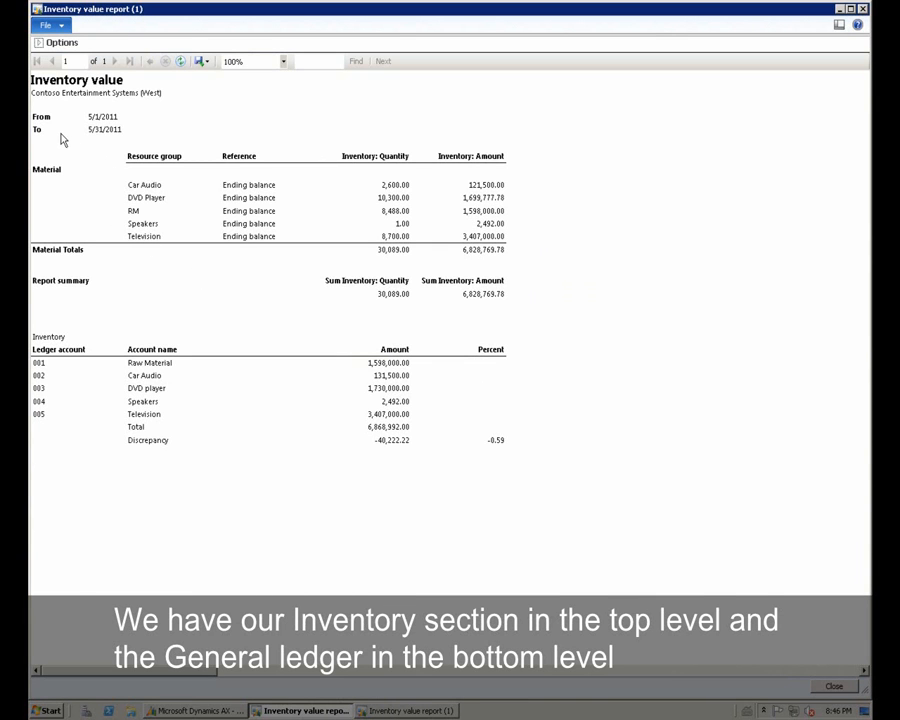
{"action": "mouse_move", "coordinate": [529, 292]}
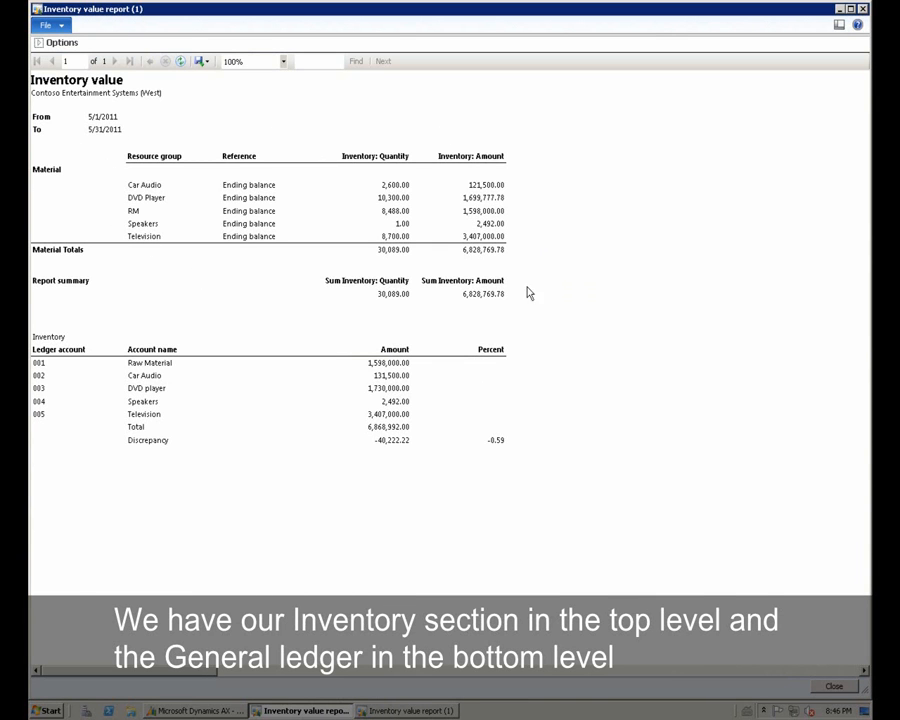
{"action": "mouse_move", "coordinate": [283, 347]}
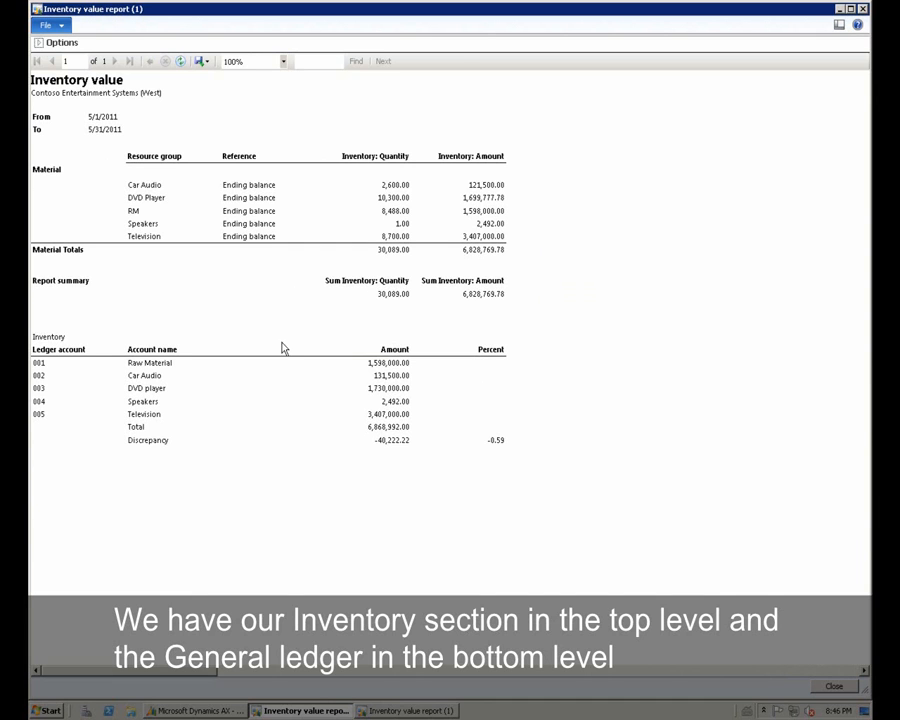
{"action": "mouse_move", "coordinate": [140, 247]}
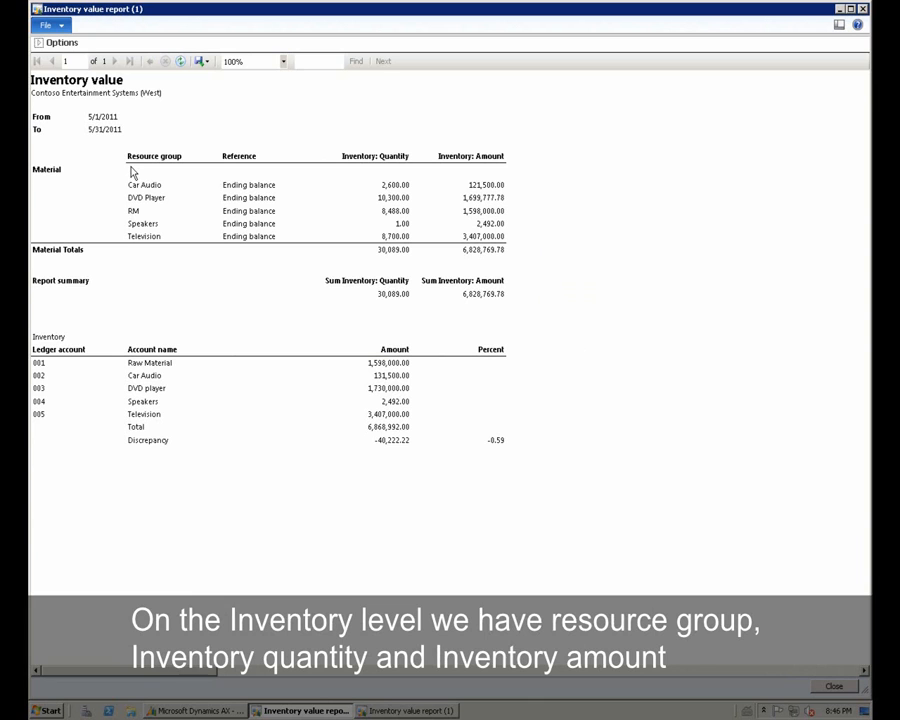
{"action": "mouse_move", "coordinate": [343, 174]}
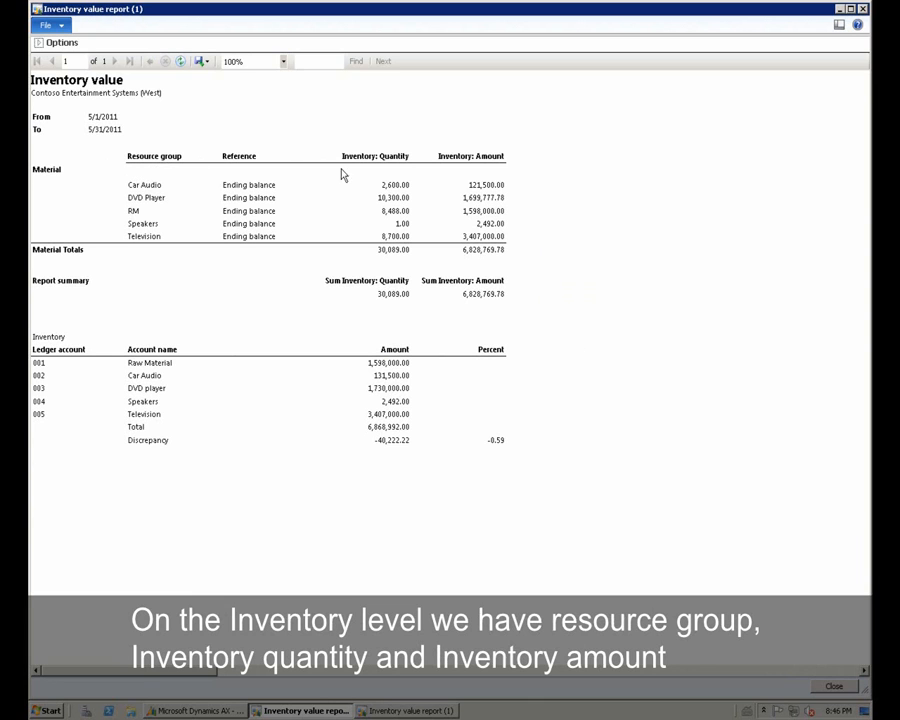
{"action": "mouse_move", "coordinate": [500, 173]}
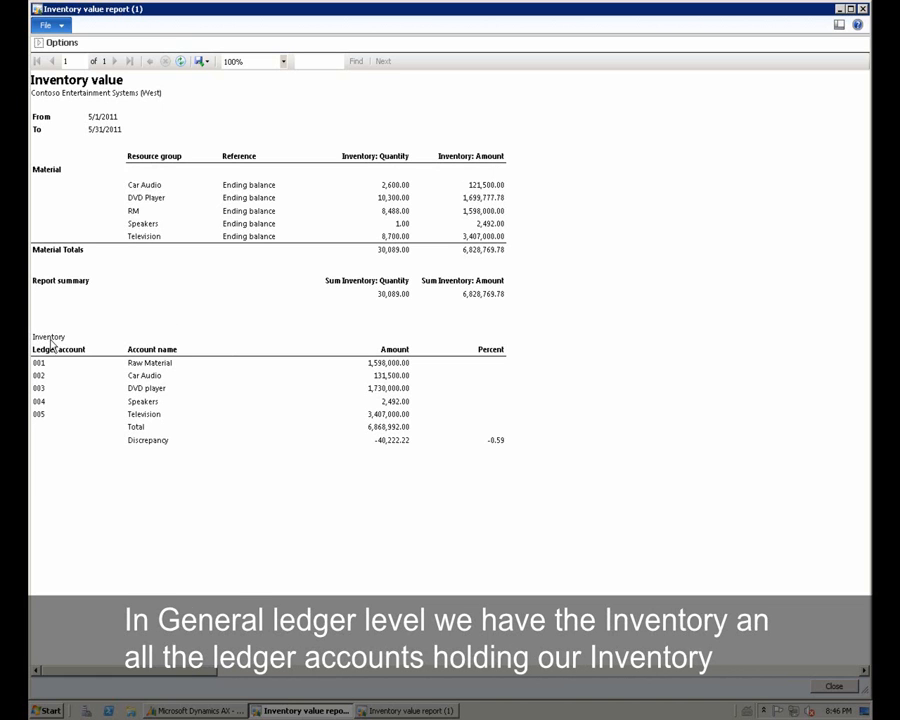
{"action": "mouse_move", "coordinate": [47, 362]}
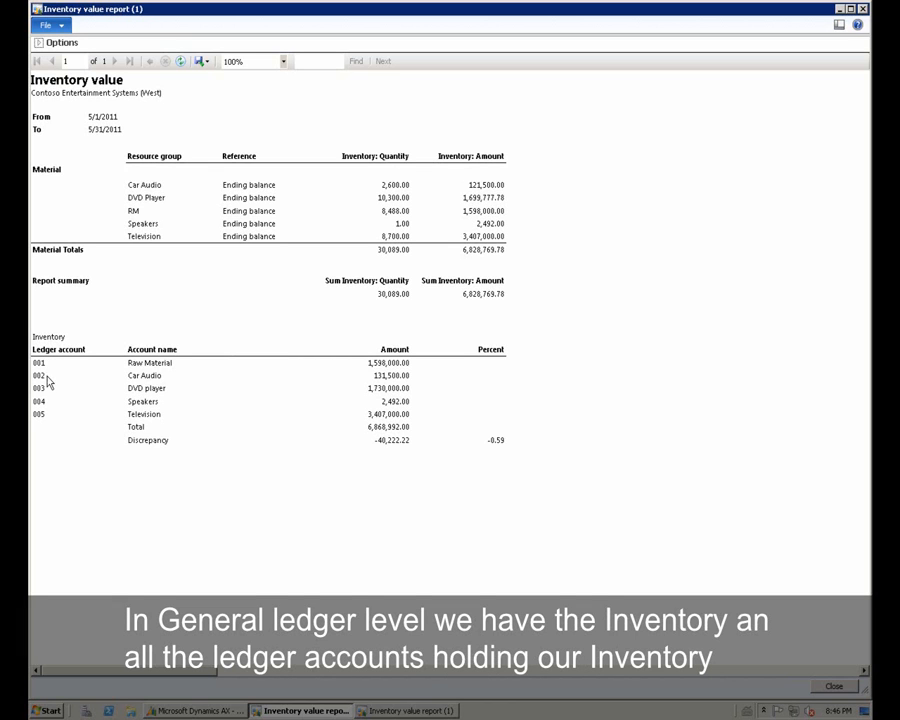
{"action": "mouse_move", "coordinate": [47, 419]}
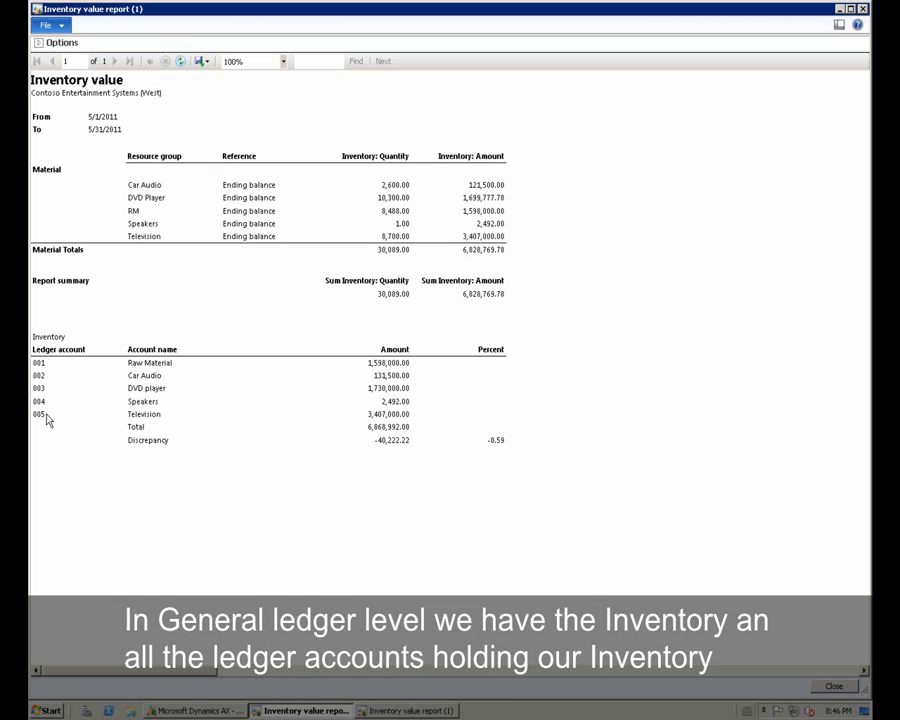
{"action": "mouse_move", "coordinate": [135, 197]}
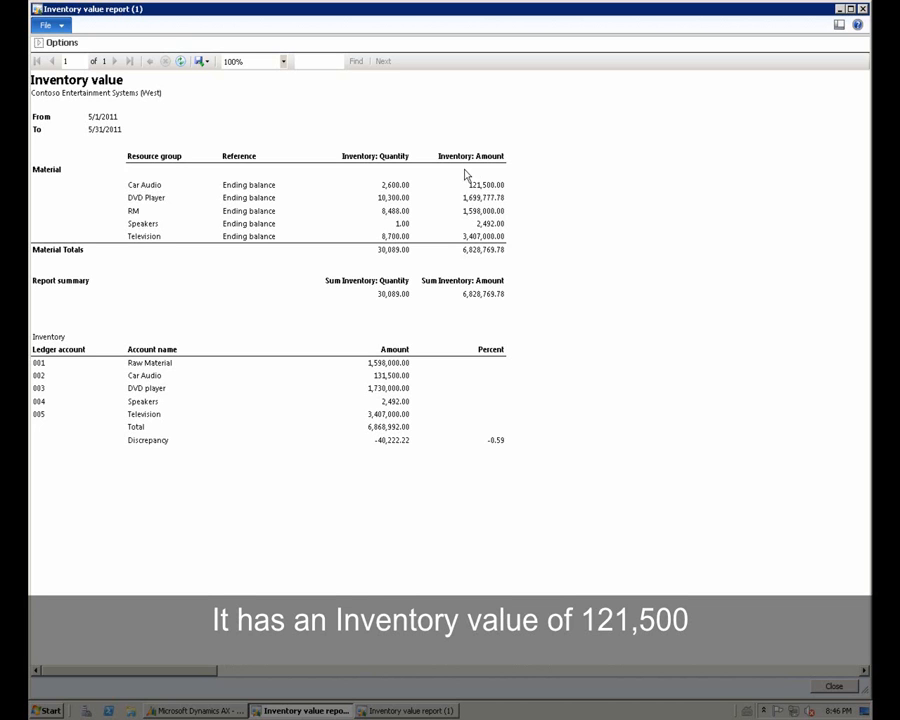
{"action": "mouse_move", "coordinate": [462, 188]}
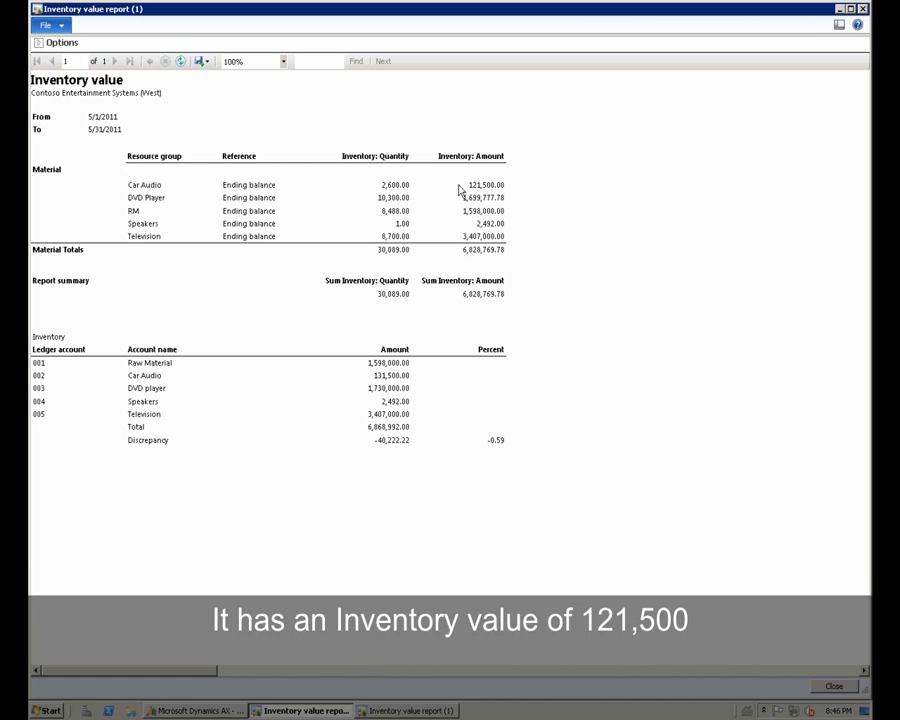
{"action": "mouse_move", "coordinate": [401, 168]}
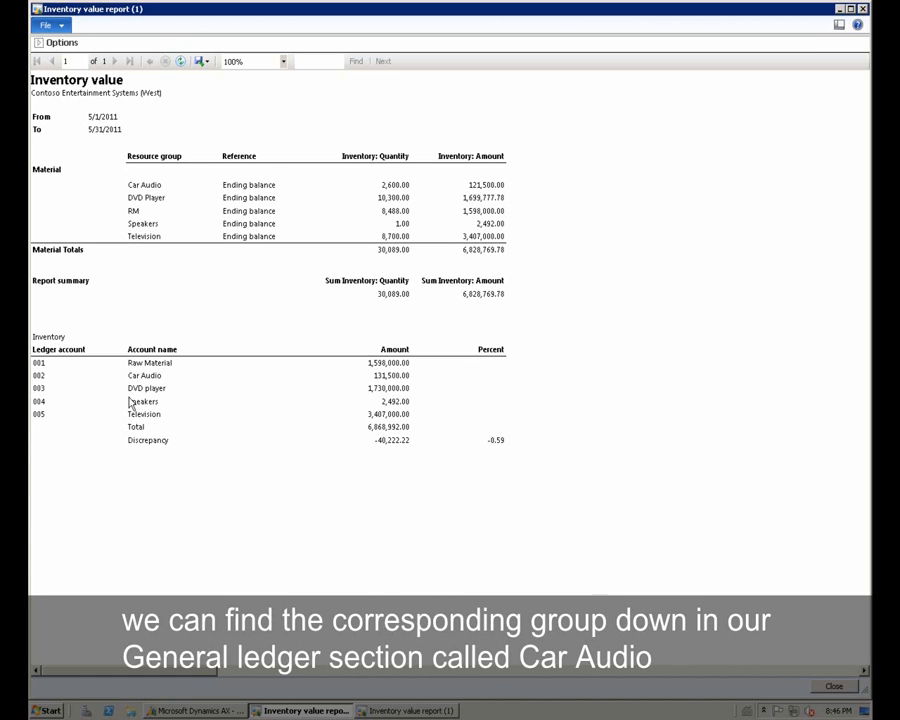
{"action": "mouse_move", "coordinate": [128, 388]}
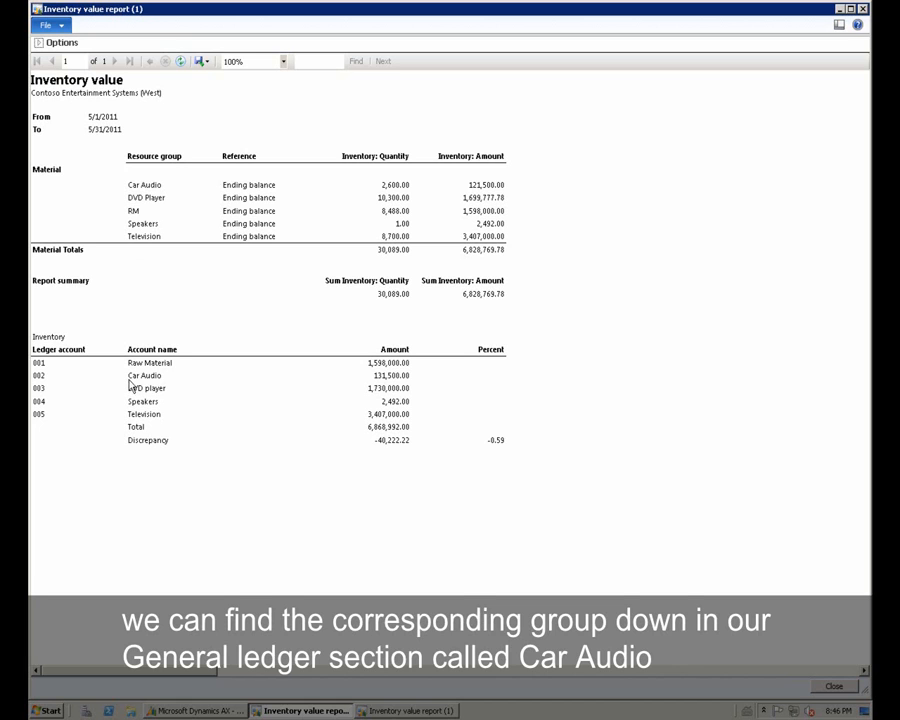
{"action": "mouse_move", "coordinate": [347, 387]}
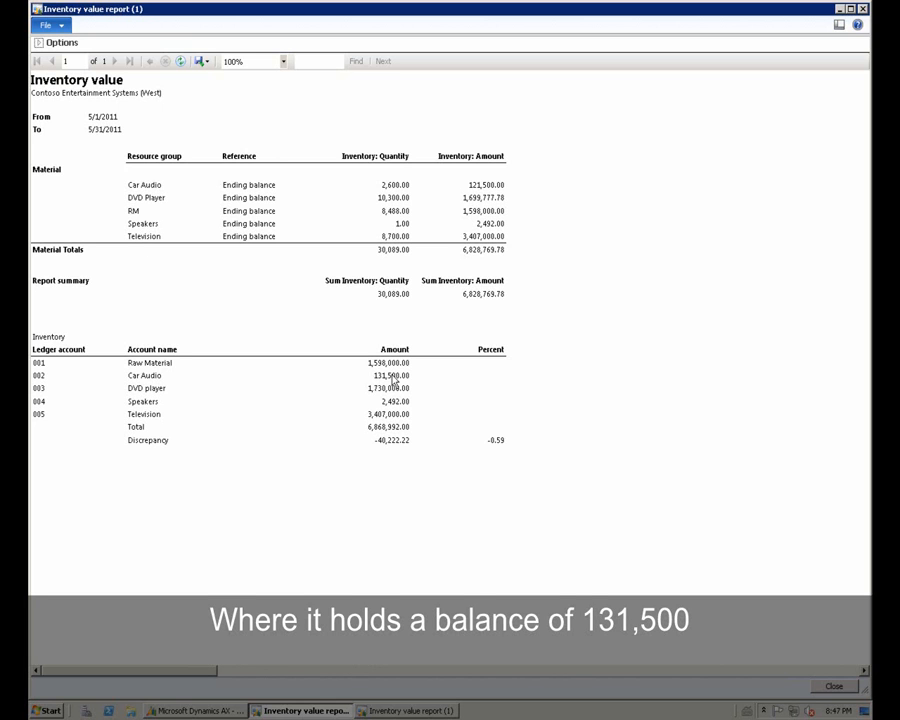
{"action": "mouse_move", "coordinate": [412, 380]}
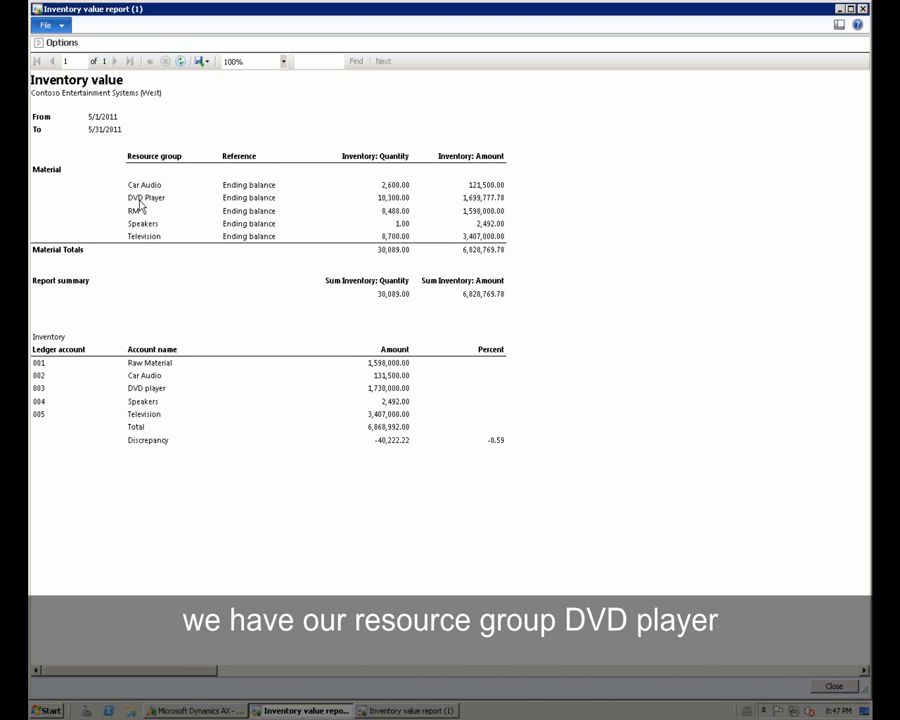
{"action": "mouse_move", "coordinate": [380, 210]}
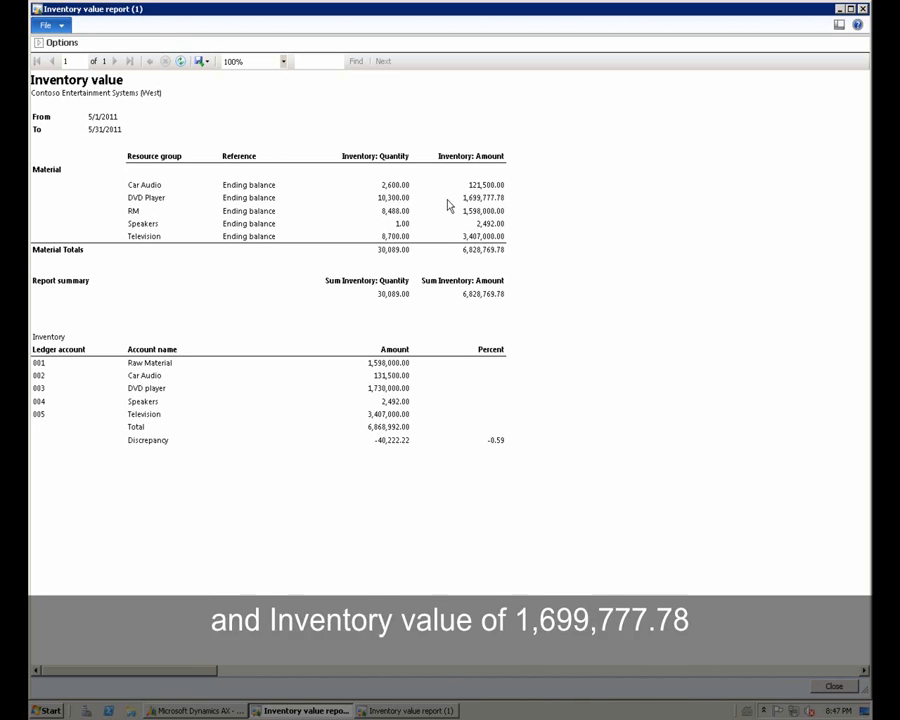
{"action": "mouse_move", "coordinate": [463, 207]}
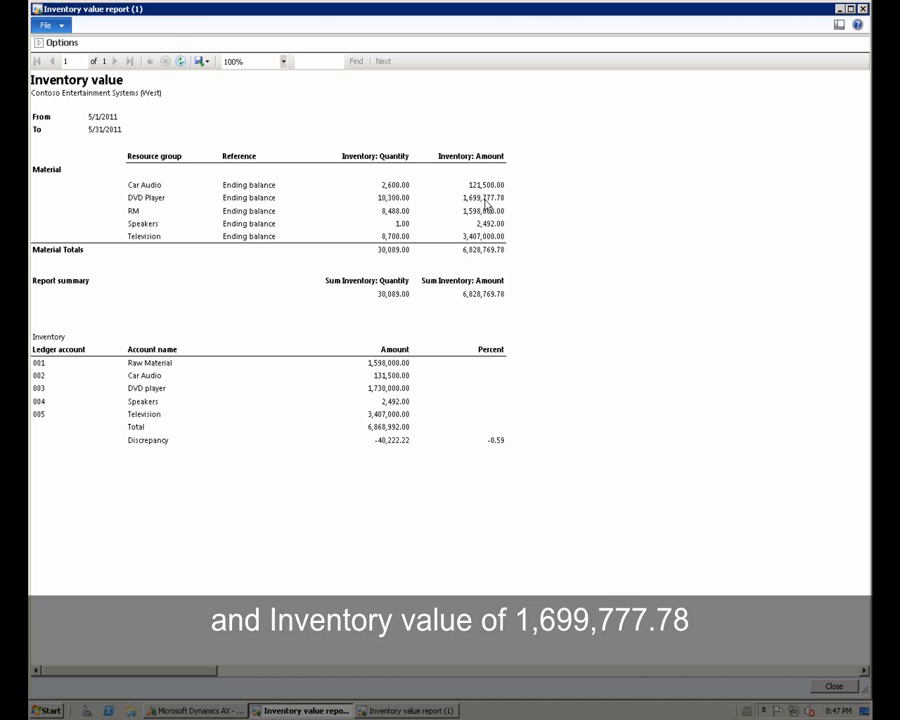
{"action": "mouse_move", "coordinate": [498, 206]}
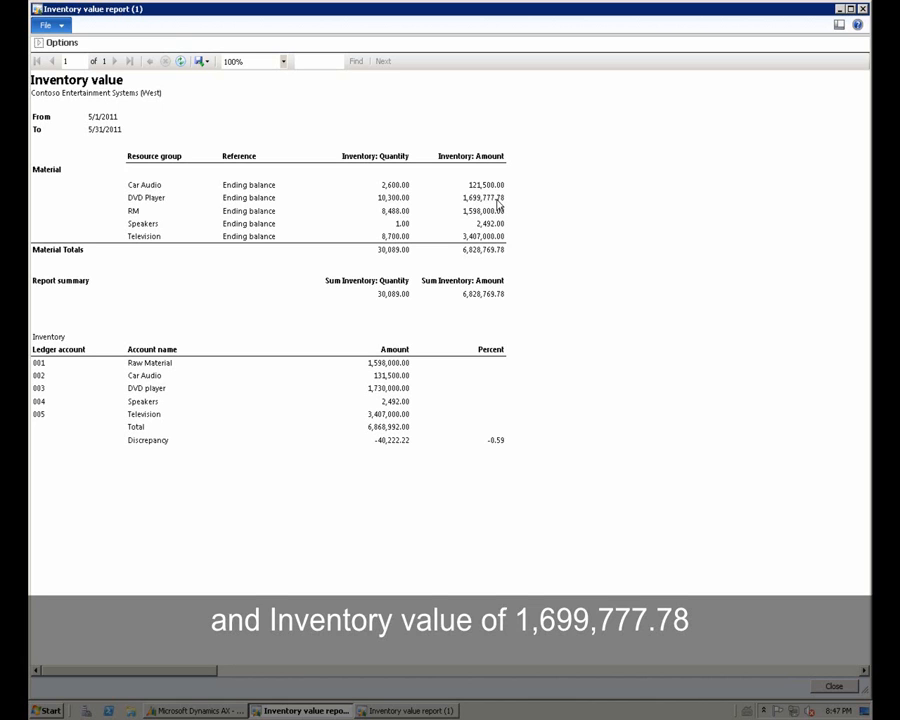
{"action": "mouse_move", "coordinate": [370, 262]}
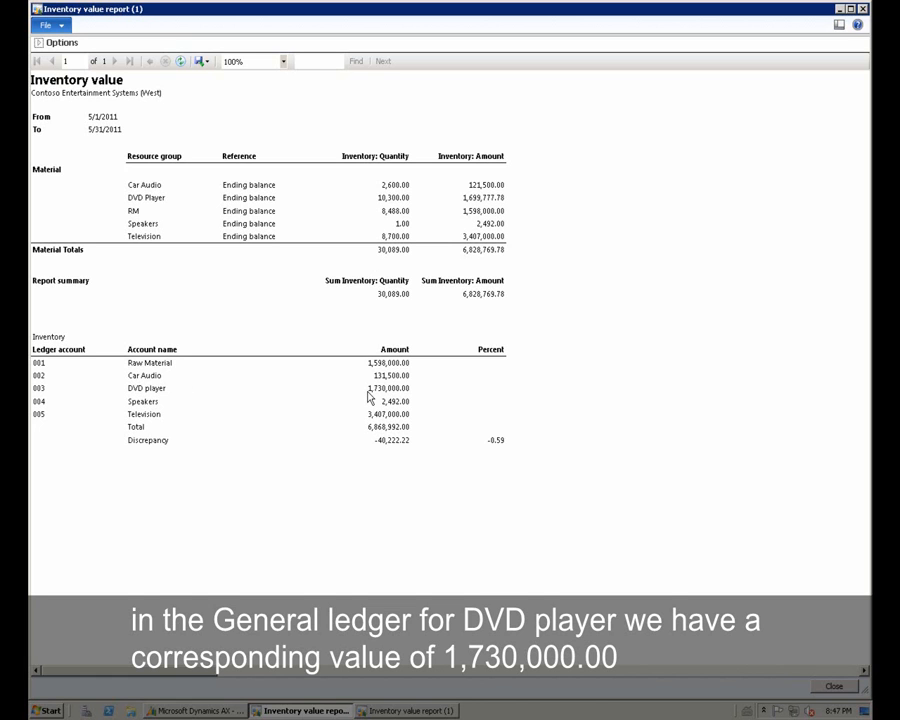
{"action": "mouse_move", "coordinate": [375, 397]}
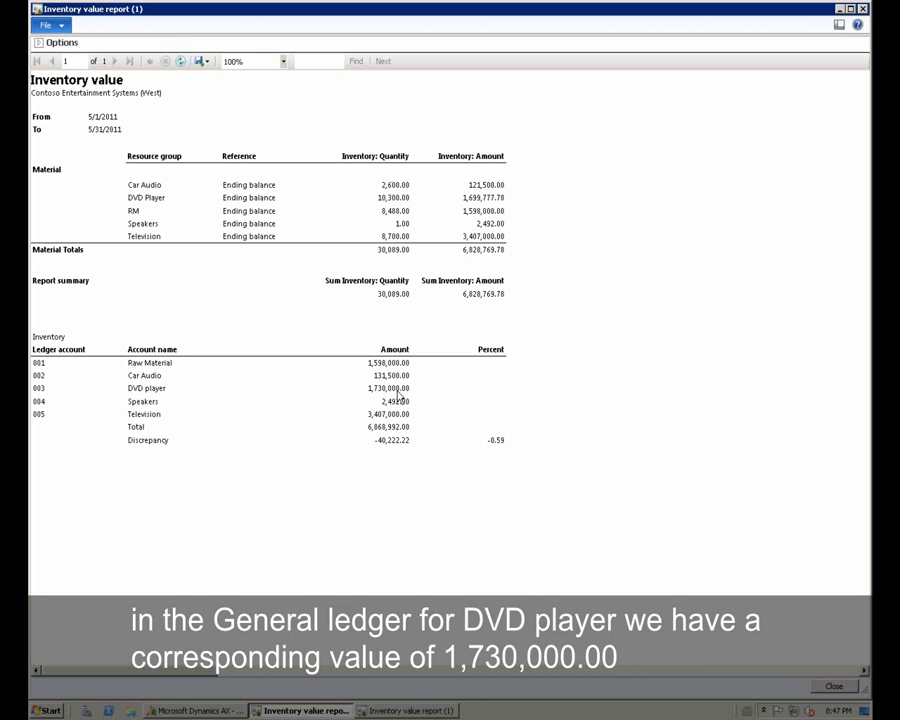
{"action": "mouse_move", "coordinate": [418, 393]}
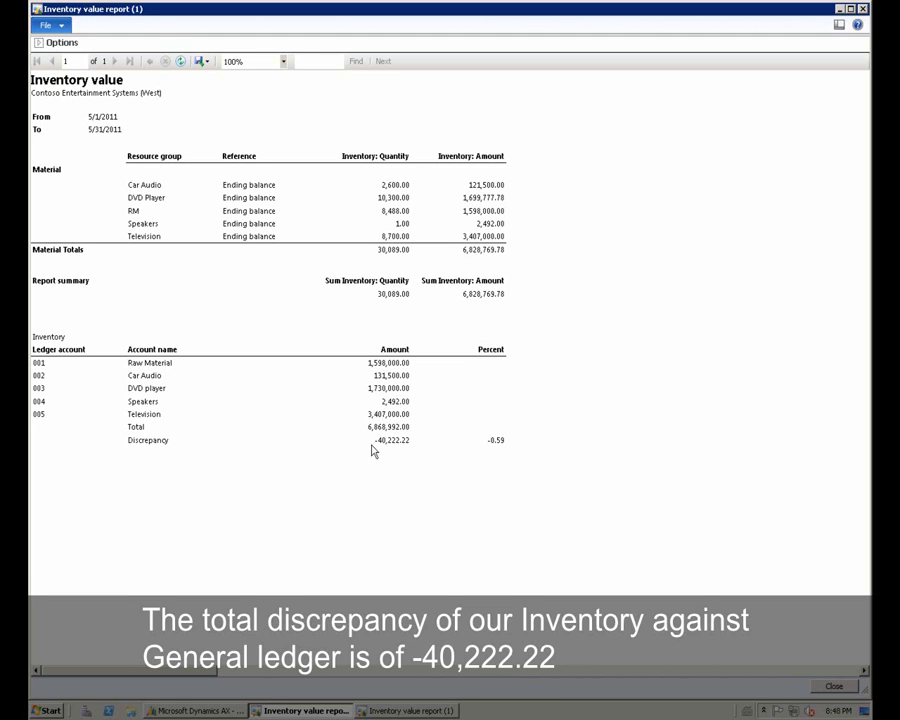
{"action": "mouse_move", "coordinate": [395, 449]}
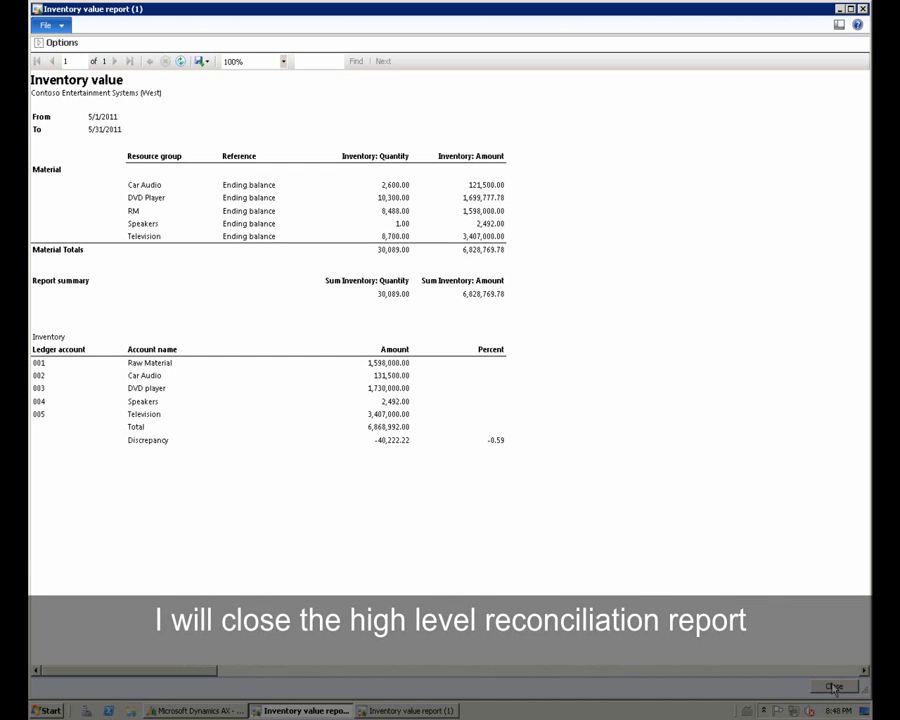
Close the report viewer and expand Reports > Status > Inventory value.
{"action": "left_click", "coordinate": [834, 687]}
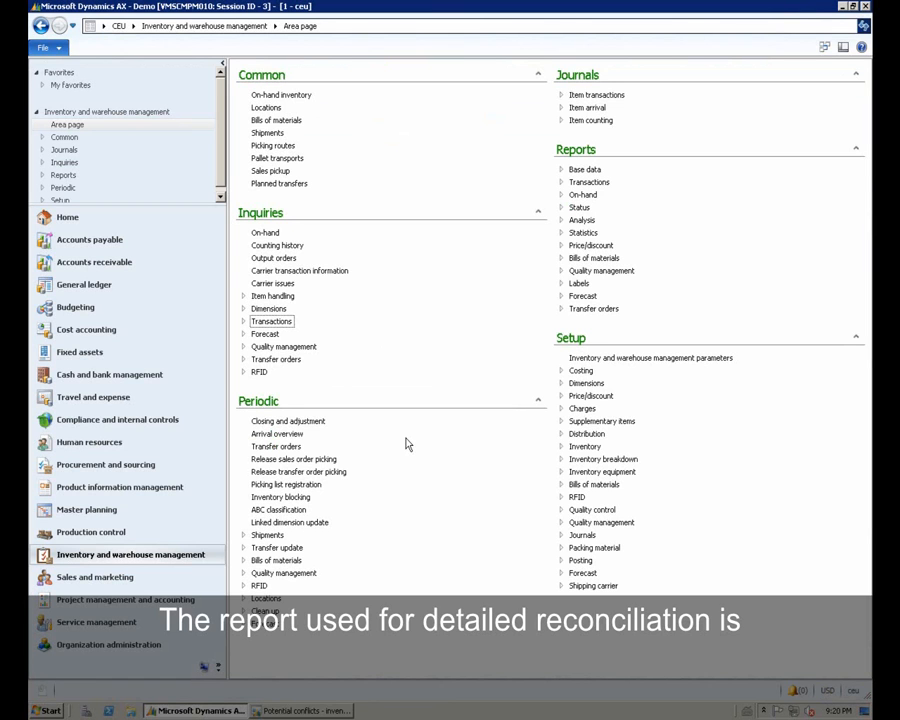
{"action": "mouse_move", "coordinate": [400, 440]}
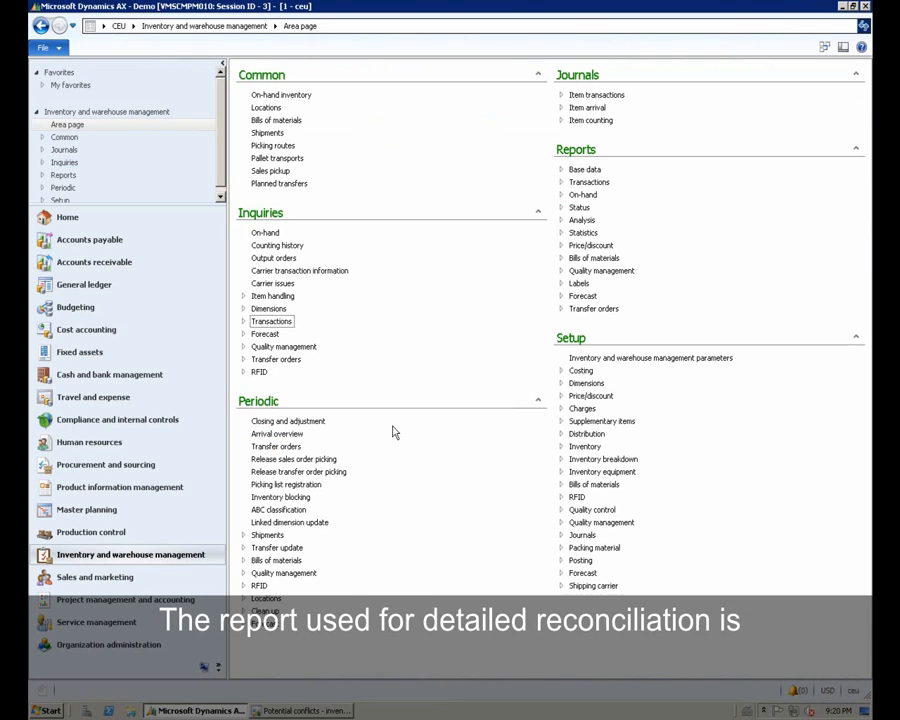
{"action": "mouse_move", "coordinate": [468, 260]}
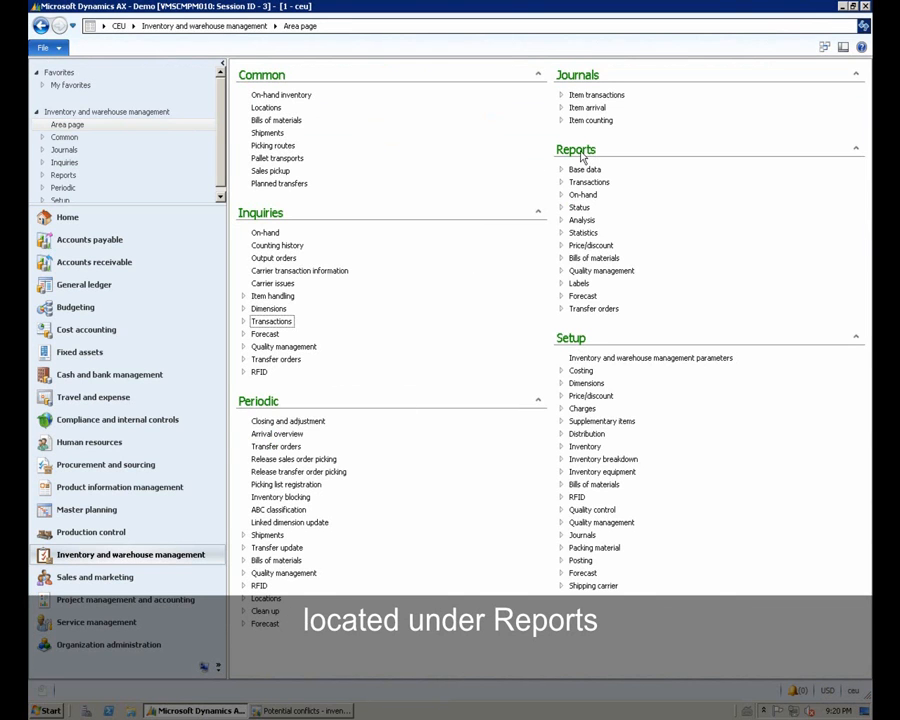
{"action": "left_click", "coordinate": [561, 207]}
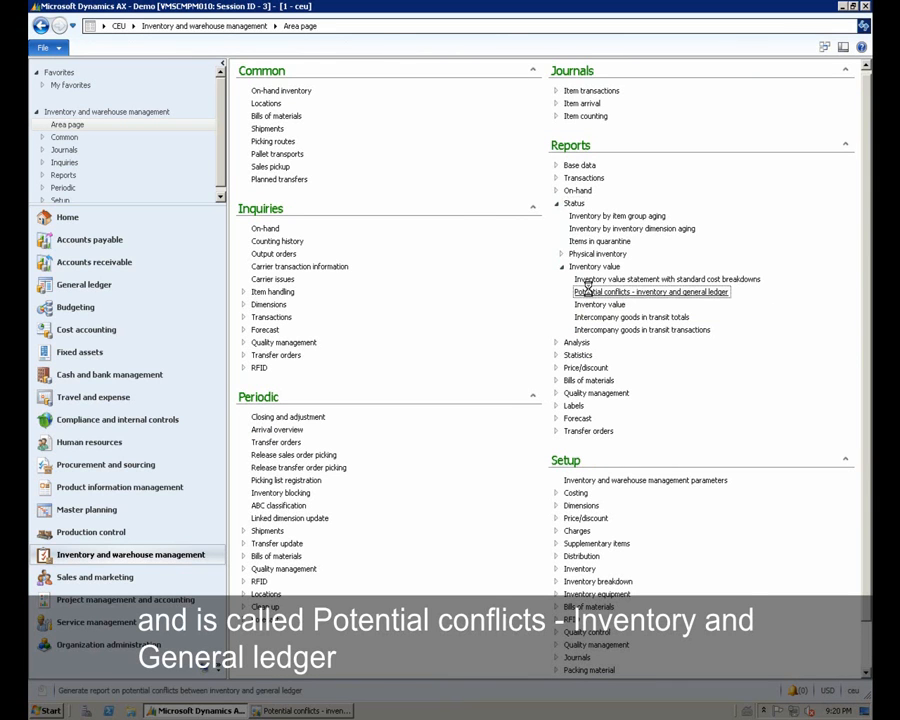
Open the Potential conflicts report with interval CP (5/1/2011–5/31/2011) and main account 009.
{"action": "double_click", "coordinate": [651, 291]}
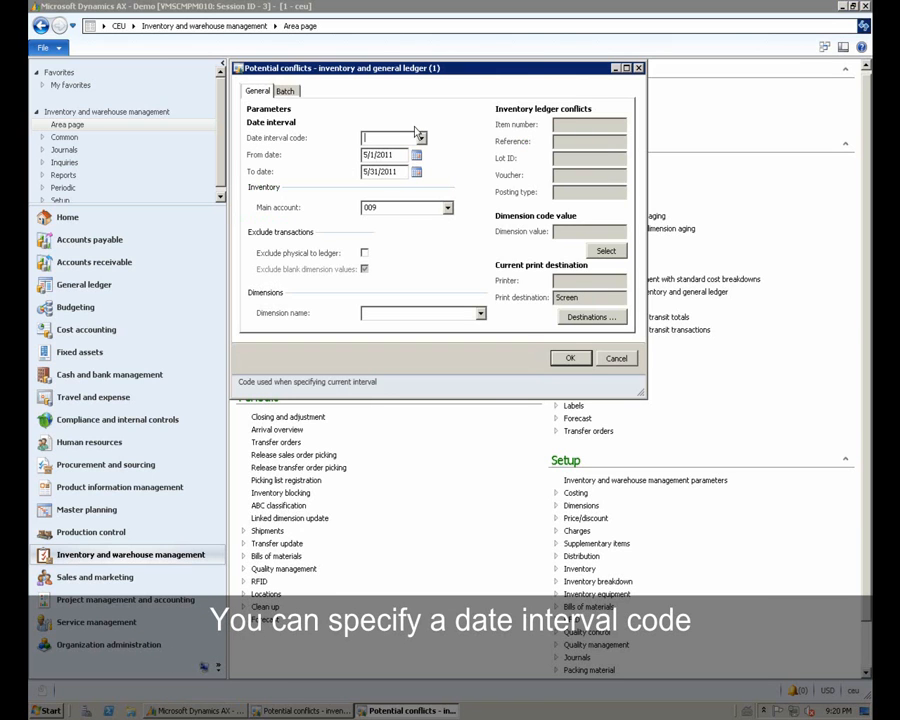
{"action": "left_click", "coordinate": [421, 138]}
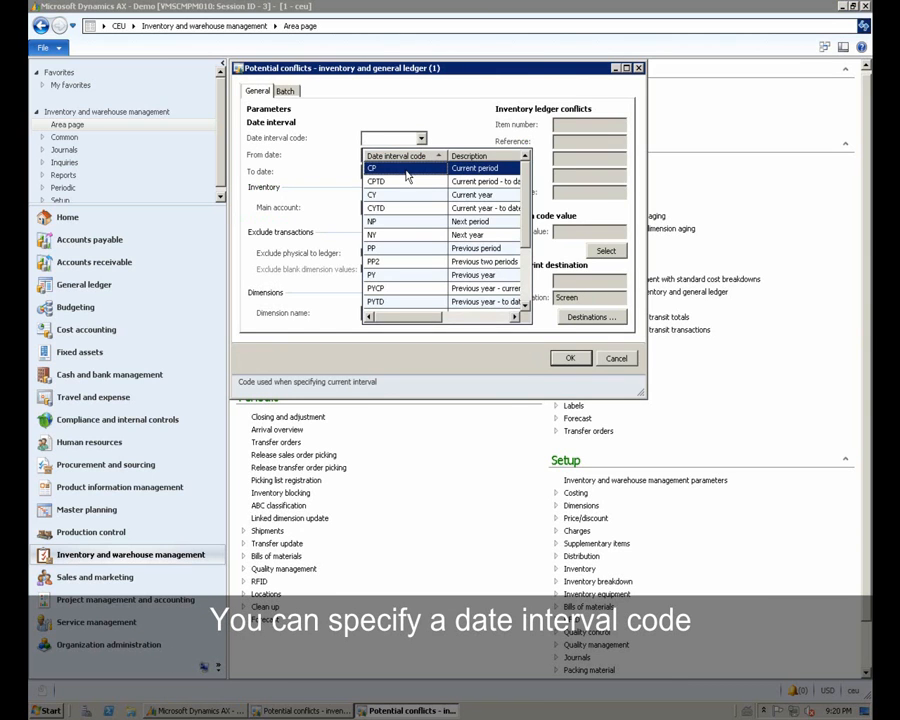
{"action": "left_click", "coordinate": [372, 167]}
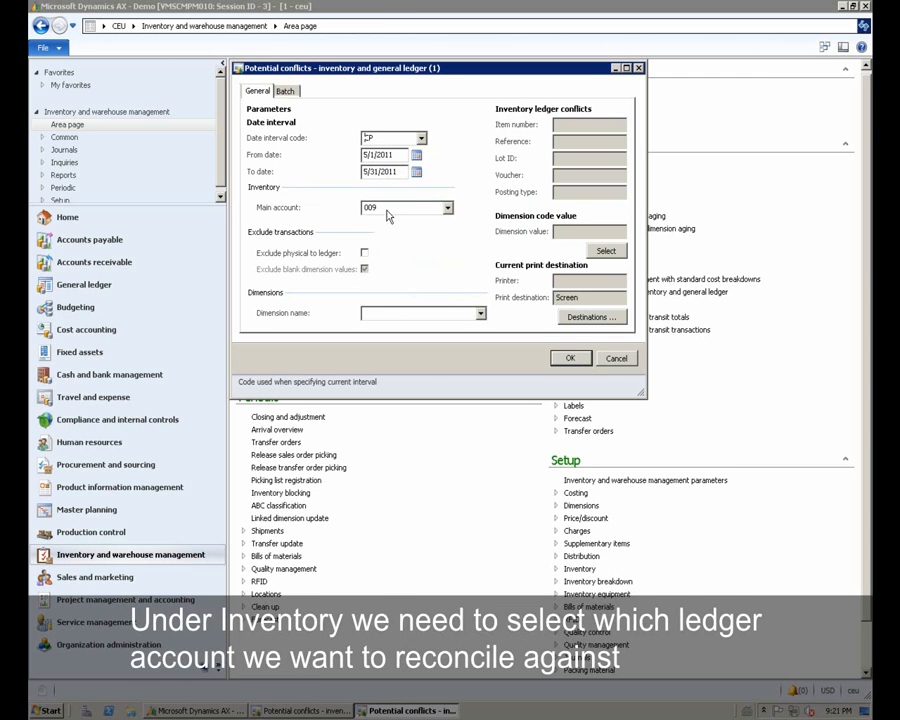
{"action": "left_click", "coordinate": [447, 207]}
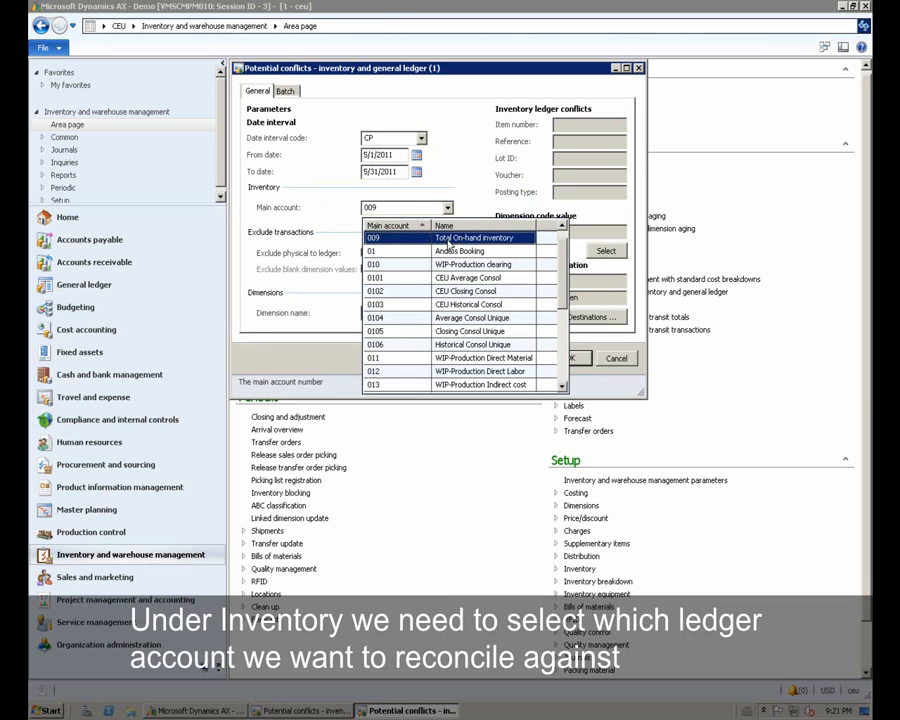
{"action": "mouse_move", "coordinate": [560, 261]}
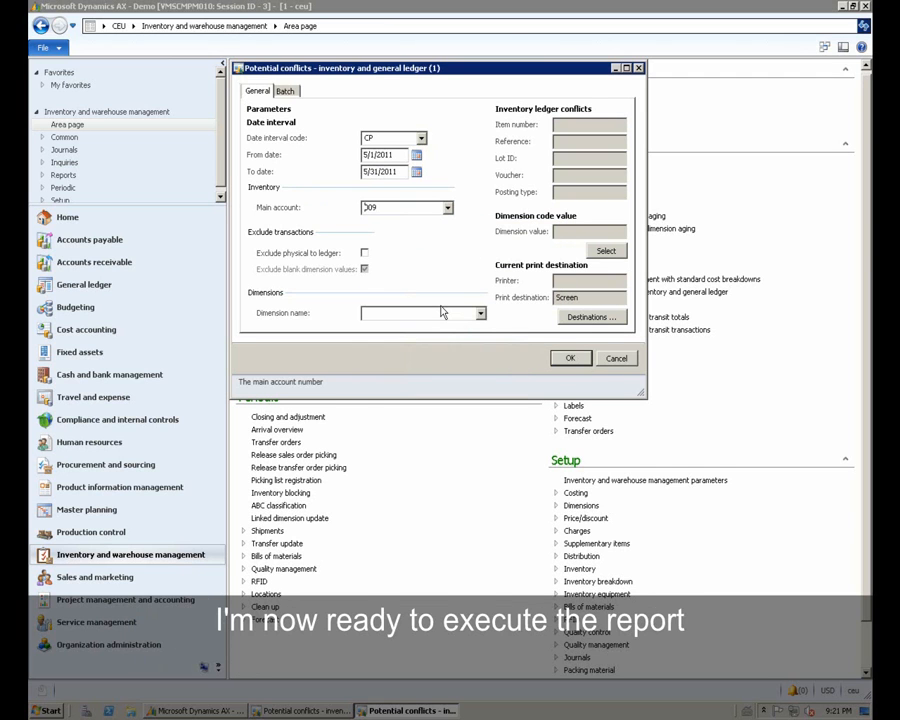
{"action": "mouse_move", "coordinate": [571, 358]}
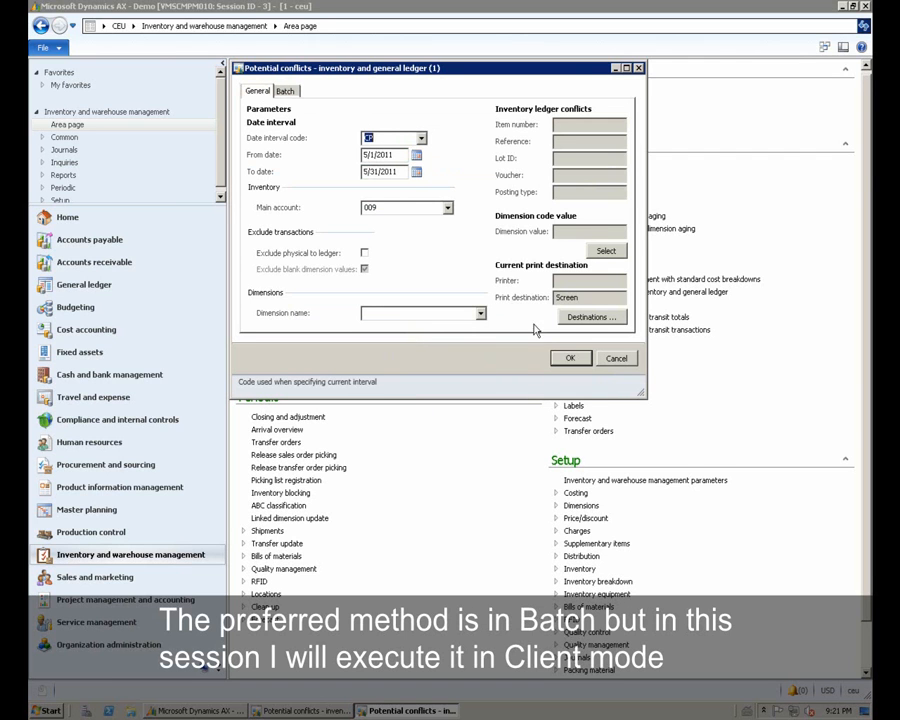
{"action": "mouse_move", "coordinate": [570, 358]}
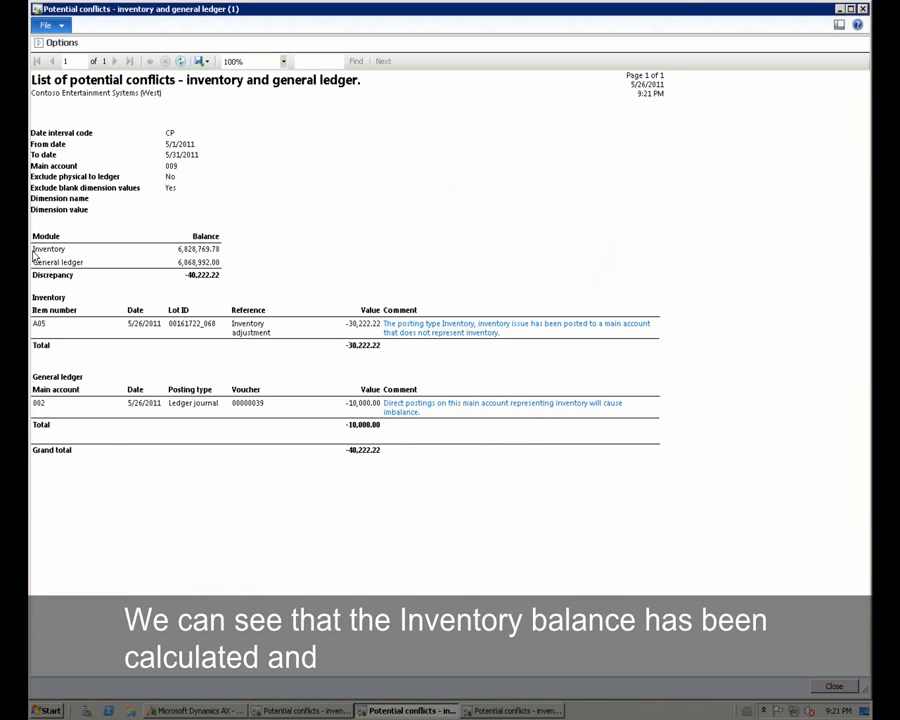
{"action": "mouse_move", "coordinate": [96, 258]}
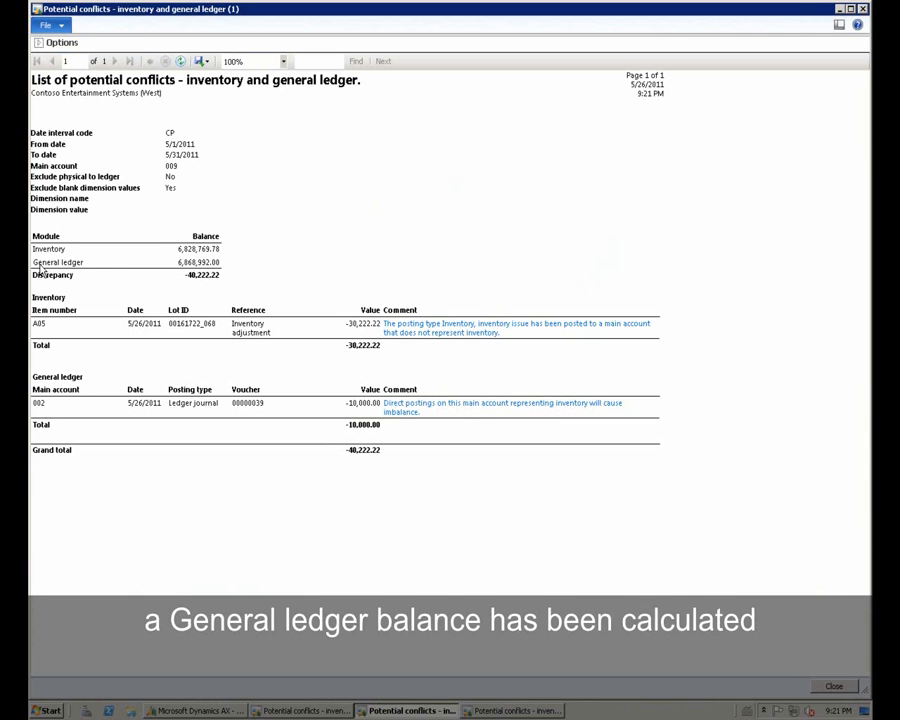
{"action": "mouse_move", "coordinate": [190, 268]}
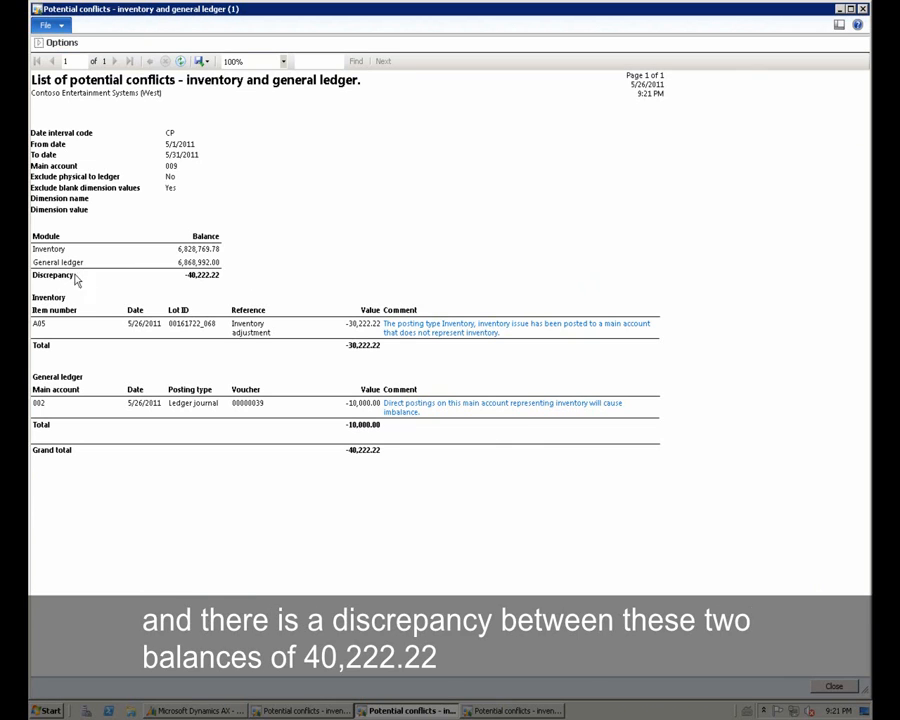
{"action": "mouse_move", "coordinate": [192, 283]}
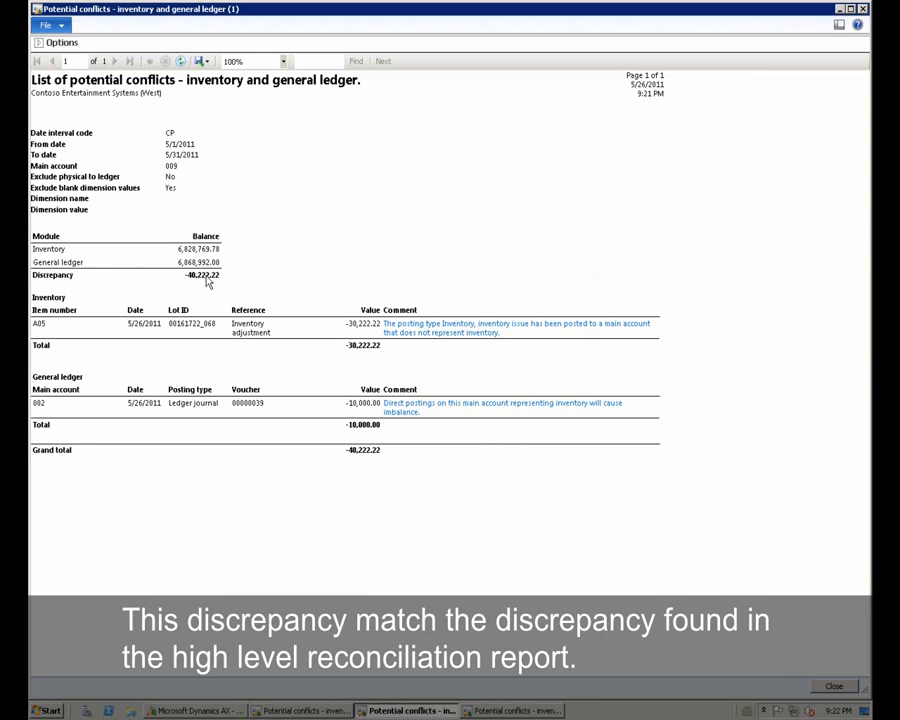
{"action": "mouse_move", "coordinate": [256, 226]}
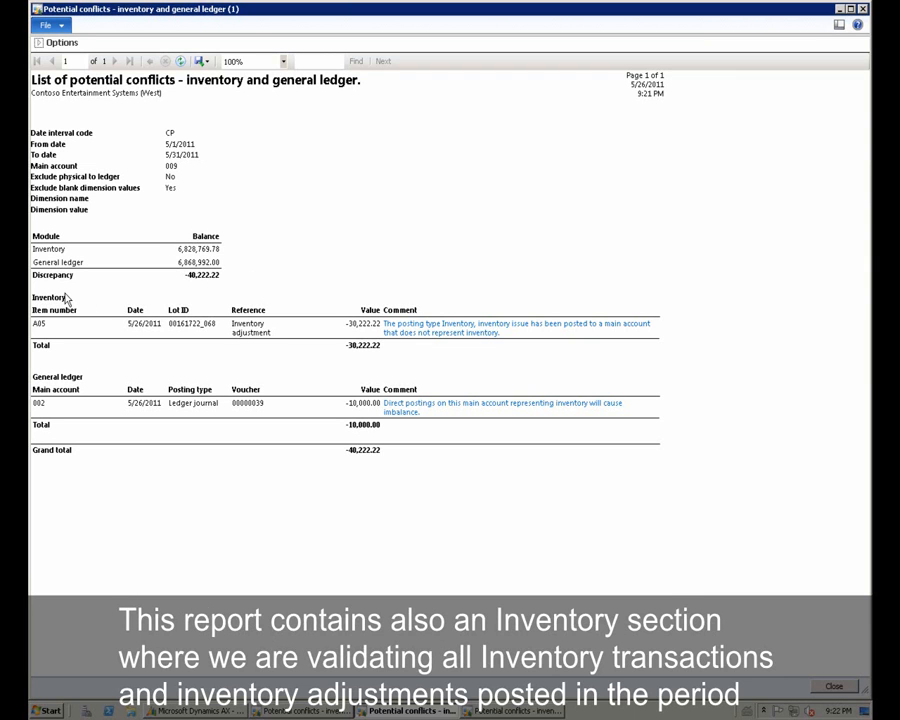
{"action": "mouse_move", "coordinate": [35, 294]}
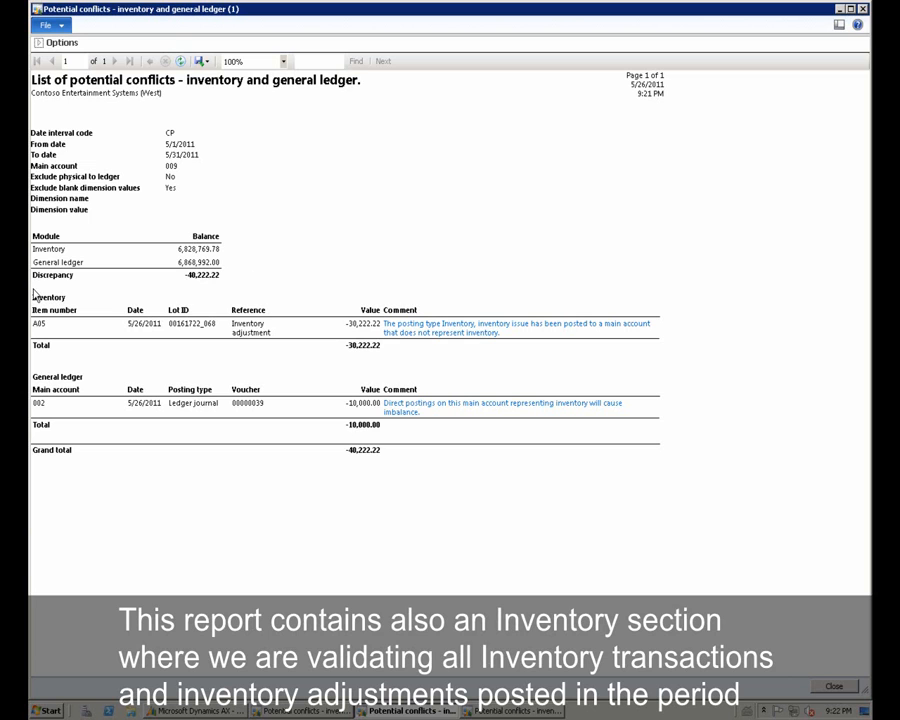
{"action": "mouse_move", "coordinate": [324, 296]}
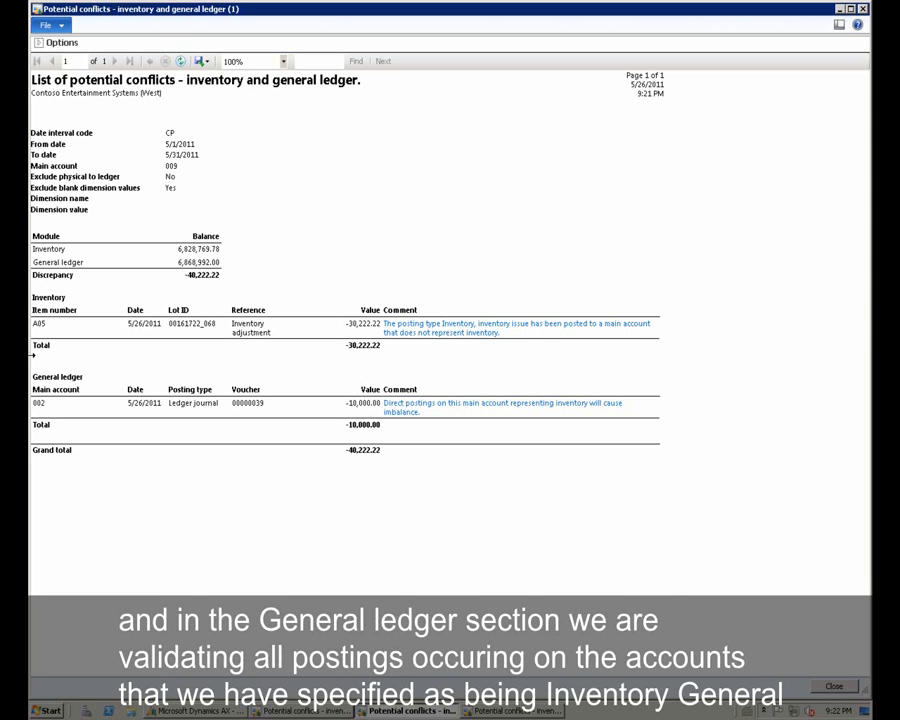
{"action": "mouse_move", "coordinate": [262, 371]}
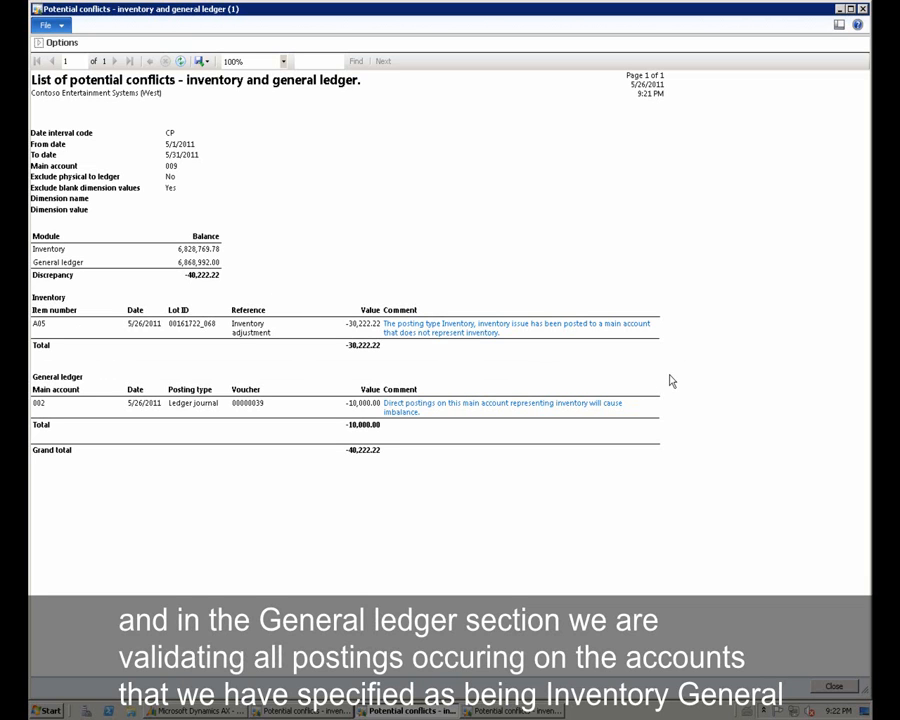
{"action": "mouse_move", "coordinate": [672, 450]}
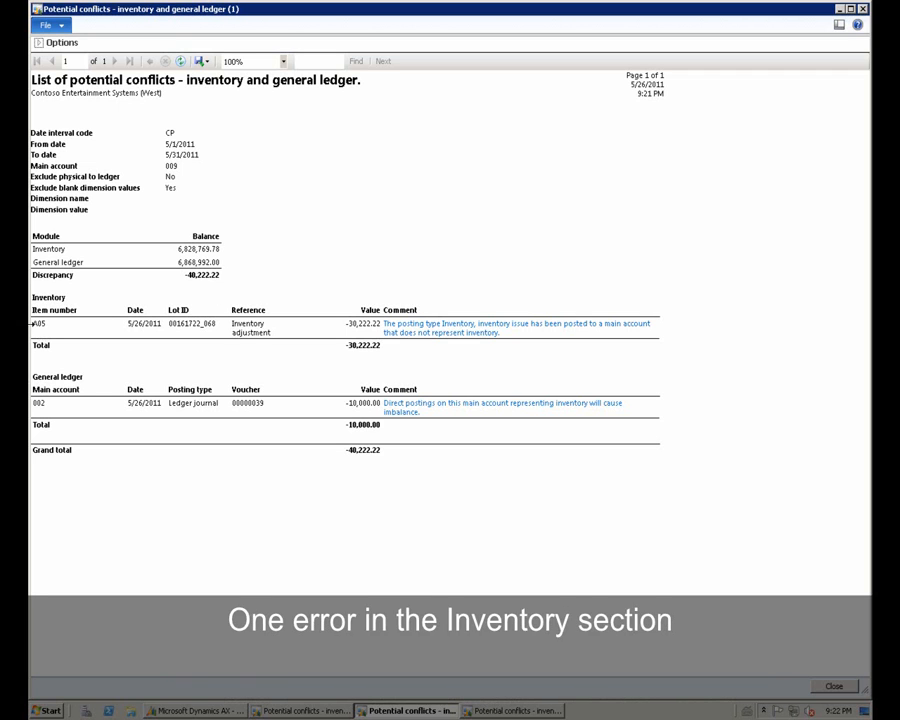
{"action": "mouse_move", "coordinate": [37, 338]}
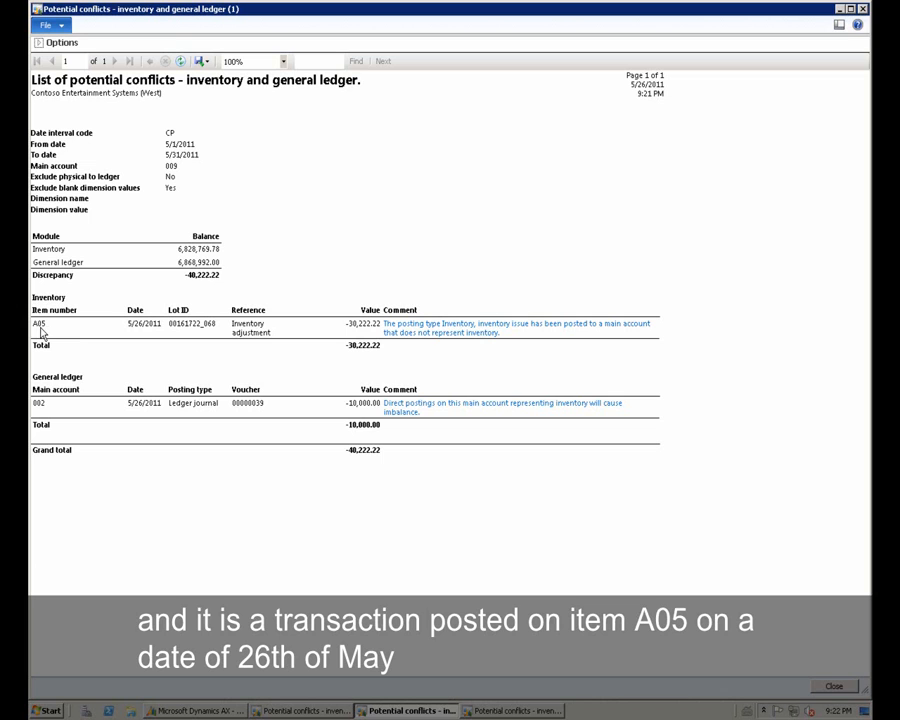
{"action": "mouse_move", "coordinate": [141, 331]}
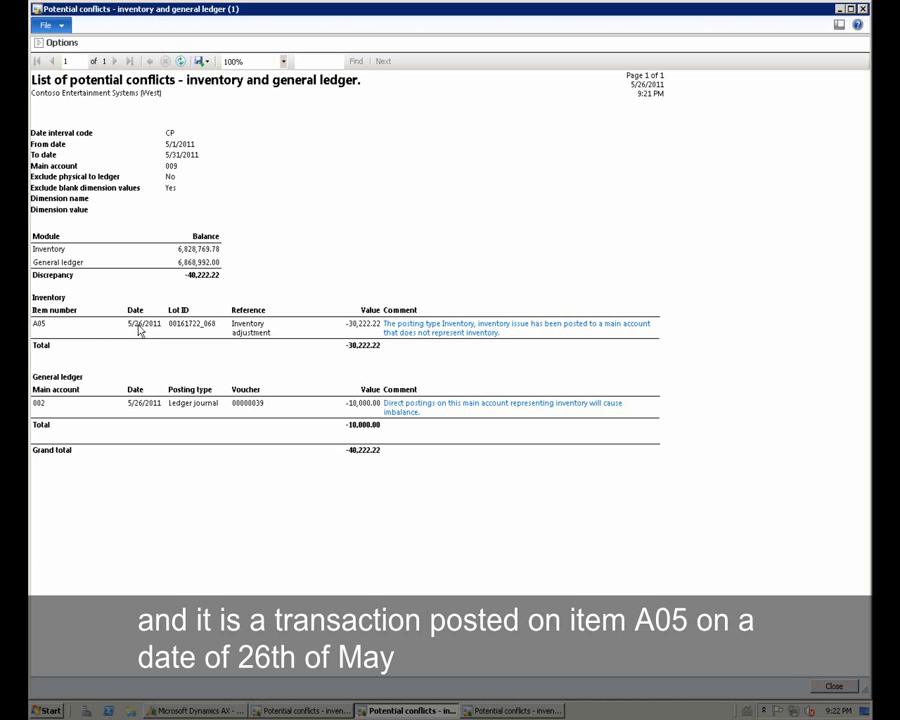
{"action": "mouse_move", "coordinate": [352, 330]}
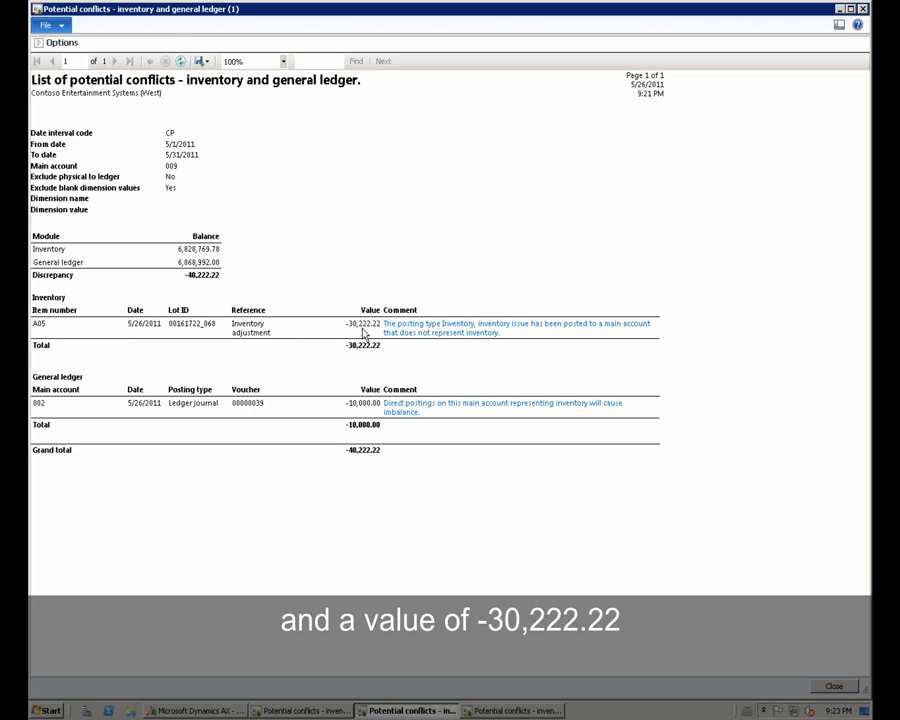
{"action": "mouse_move", "coordinate": [372, 335]}
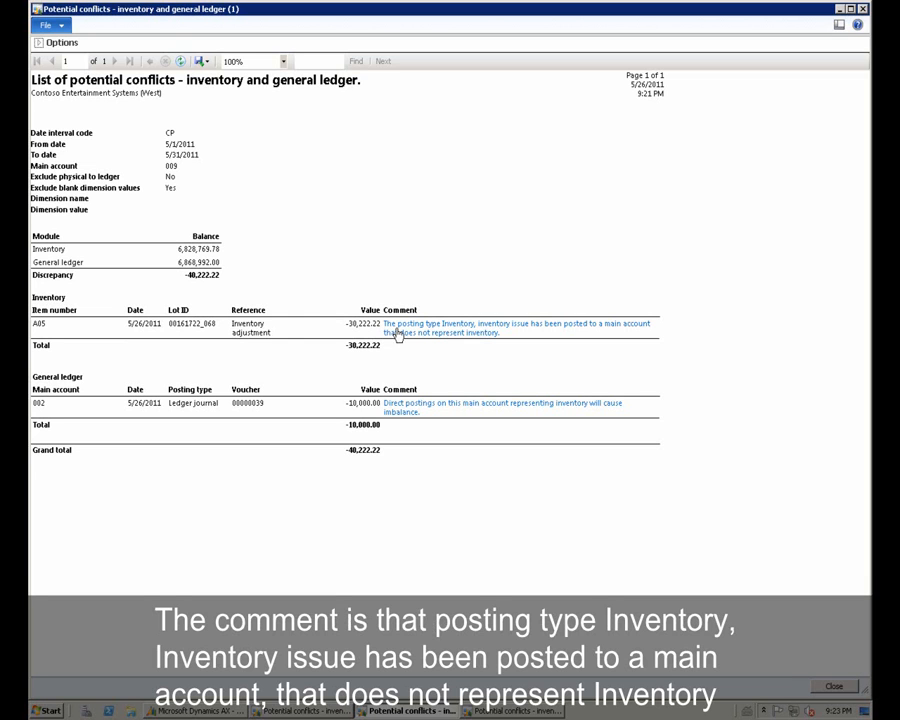
{"action": "mouse_move", "coordinate": [419, 340]}
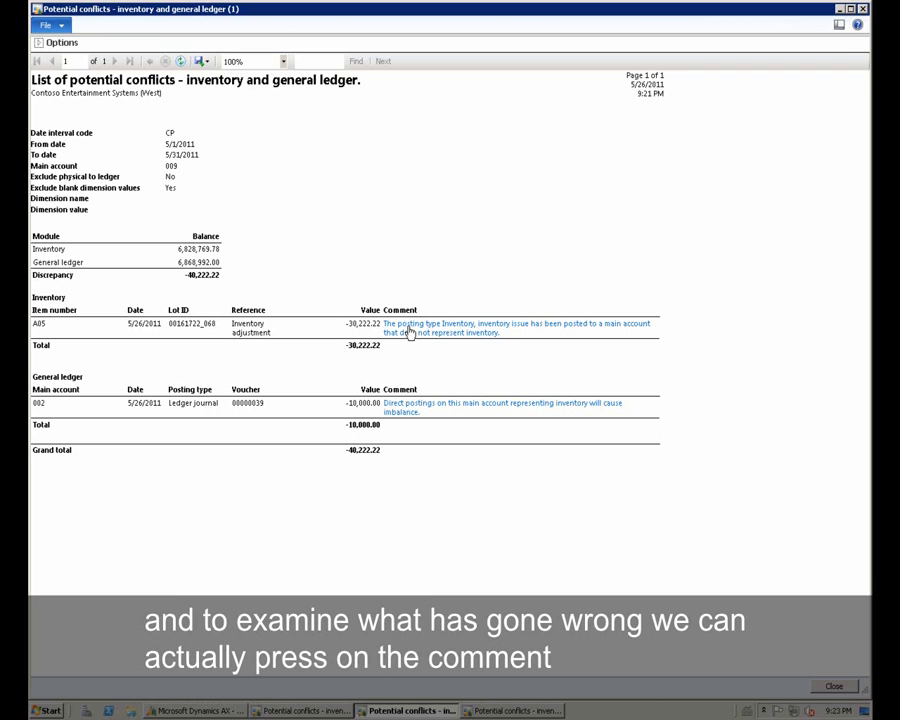
Trace the A05 inventory transaction to its ledger postings on account 120100.
{"action": "left_click", "coordinate": [410, 328]}
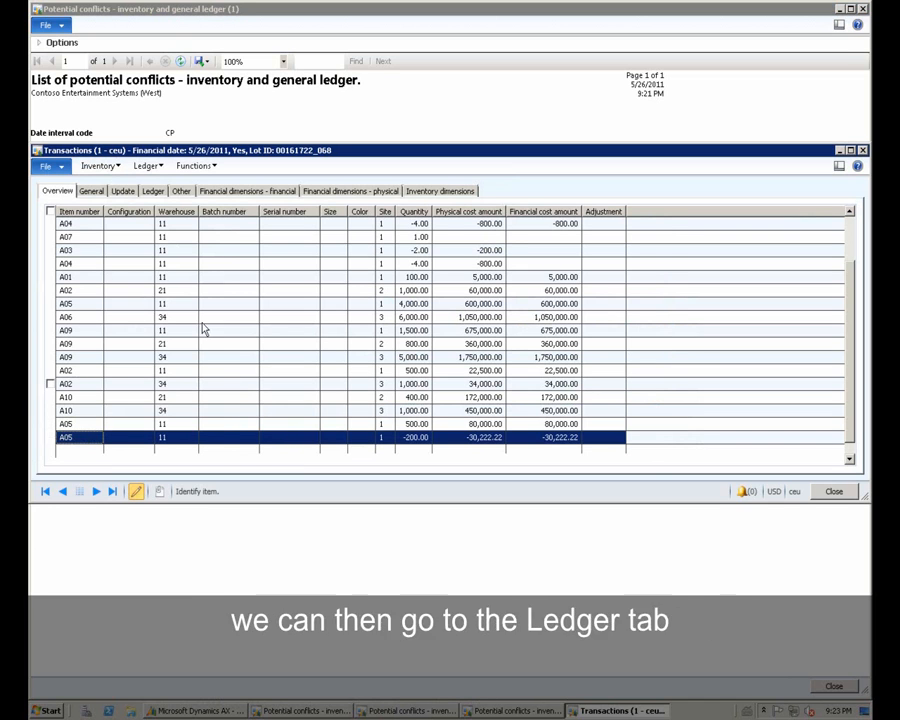
{"action": "left_click", "coordinate": [153, 191]}
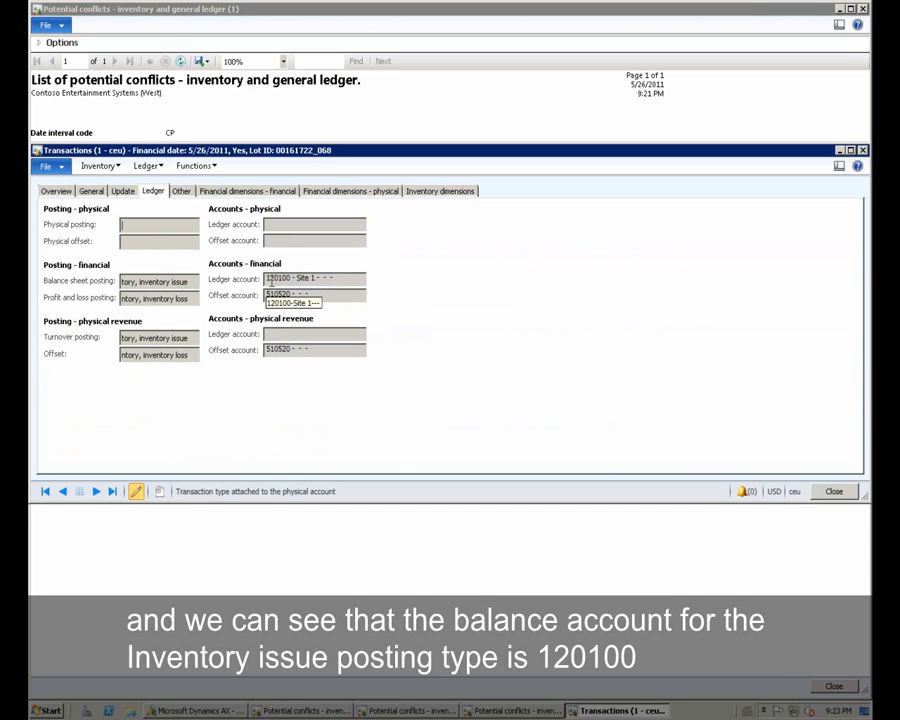
{"action": "right_click", "coordinate": [290, 278]}
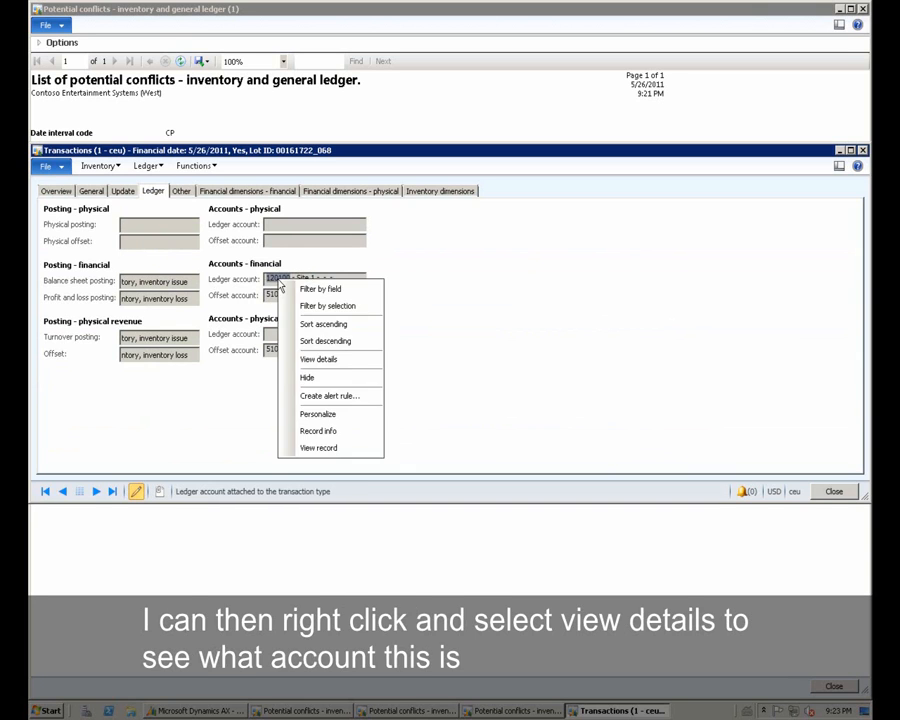
{"action": "mouse_move", "coordinate": [318, 359]}
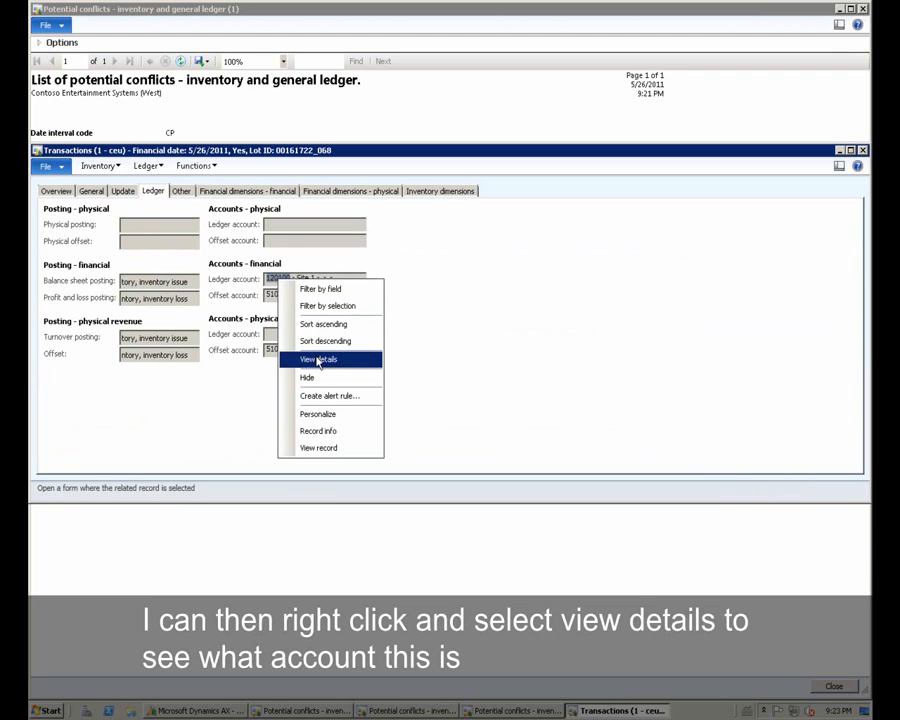
View the details of ledger account 120100, revealing it is Bonds rather than inventory.
{"action": "left_click", "coordinate": [318, 359]}
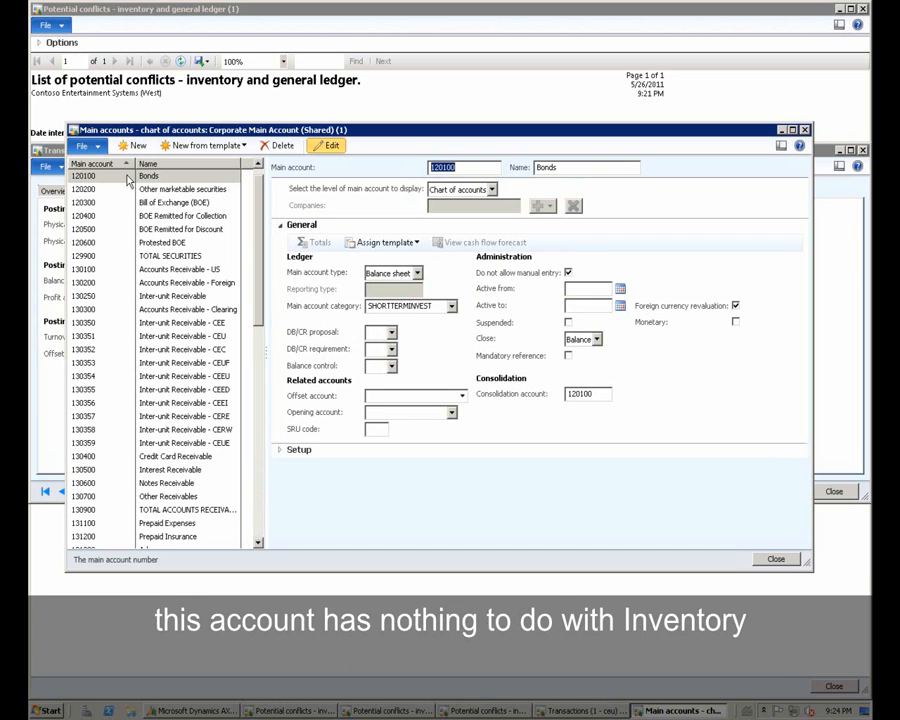
{"action": "mouse_move", "coordinate": [138, 181]}
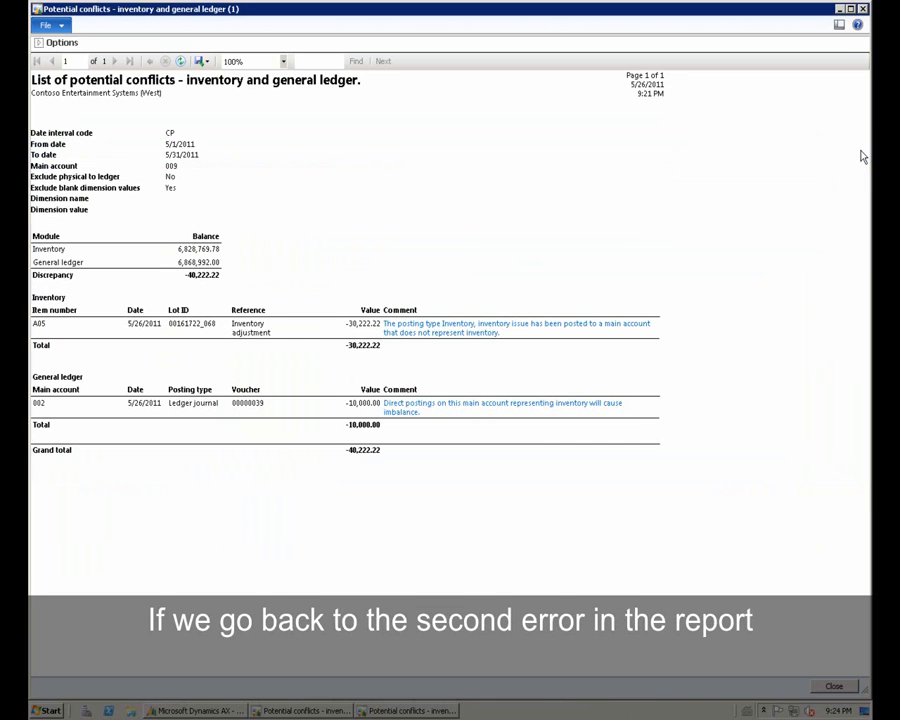
{"action": "mouse_move", "coordinate": [387, 414]}
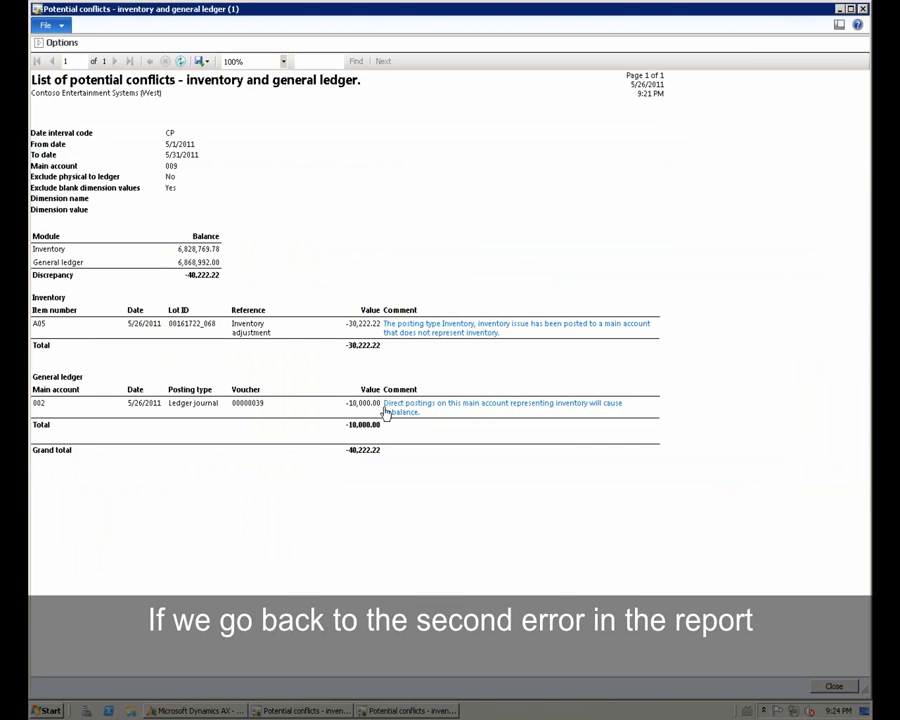
{"action": "mouse_move", "coordinate": [63, 416]}
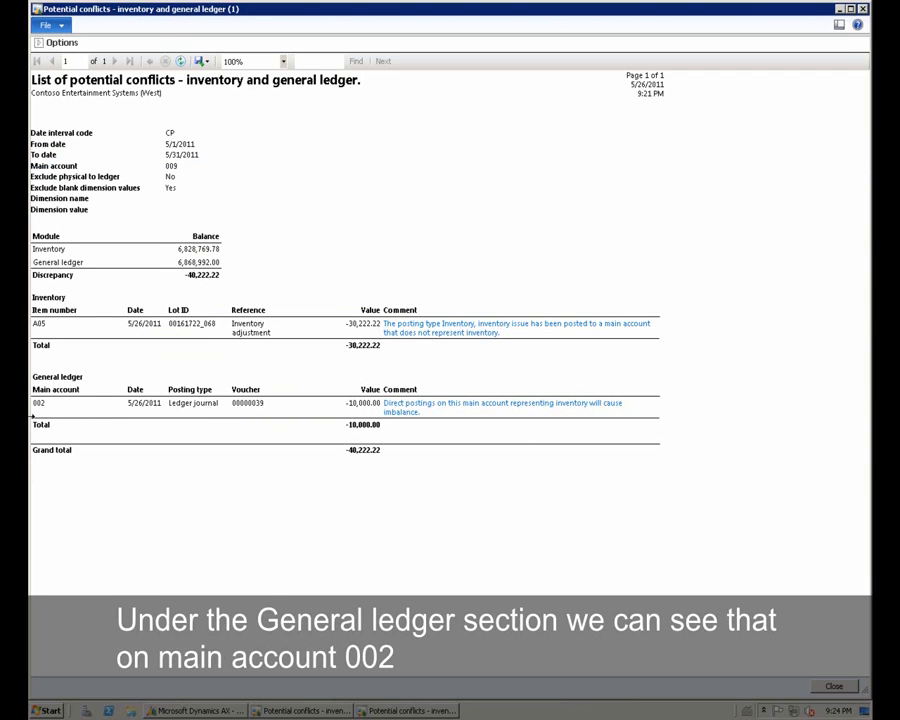
{"action": "mouse_move", "coordinate": [36, 414]}
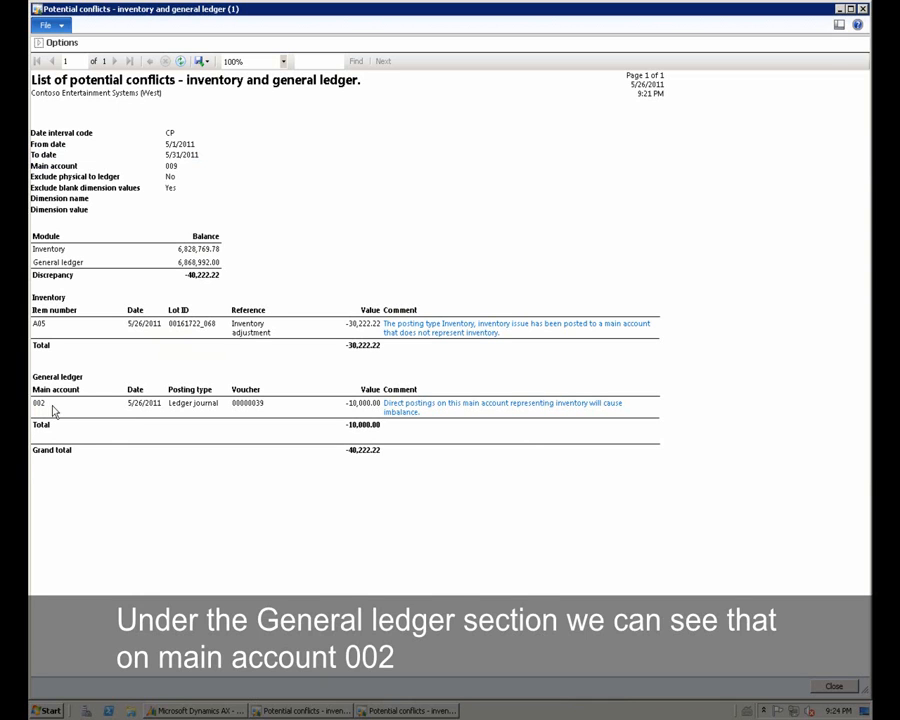
{"action": "mouse_move", "coordinate": [121, 408]}
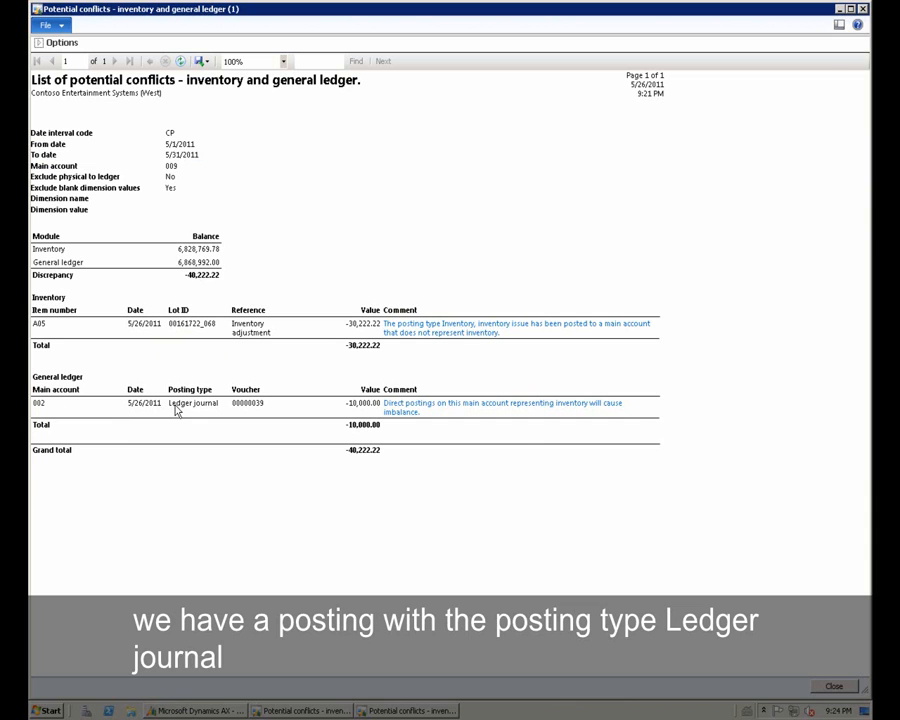
{"action": "mouse_move", "coordinate": [211, 413]}
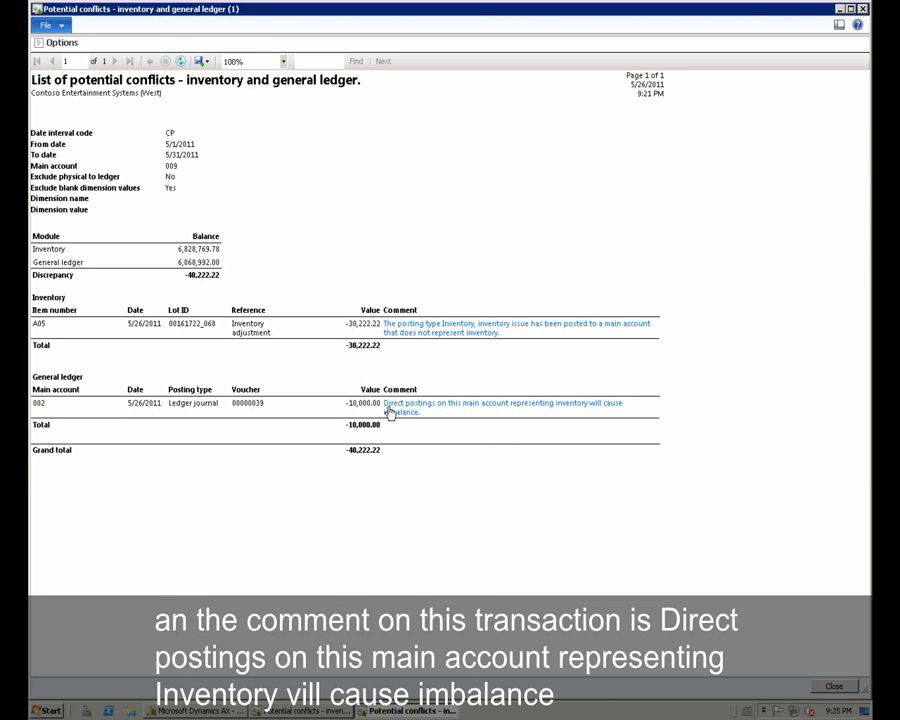
{"action": "mouse_move", "coordinate": [380, 414]}
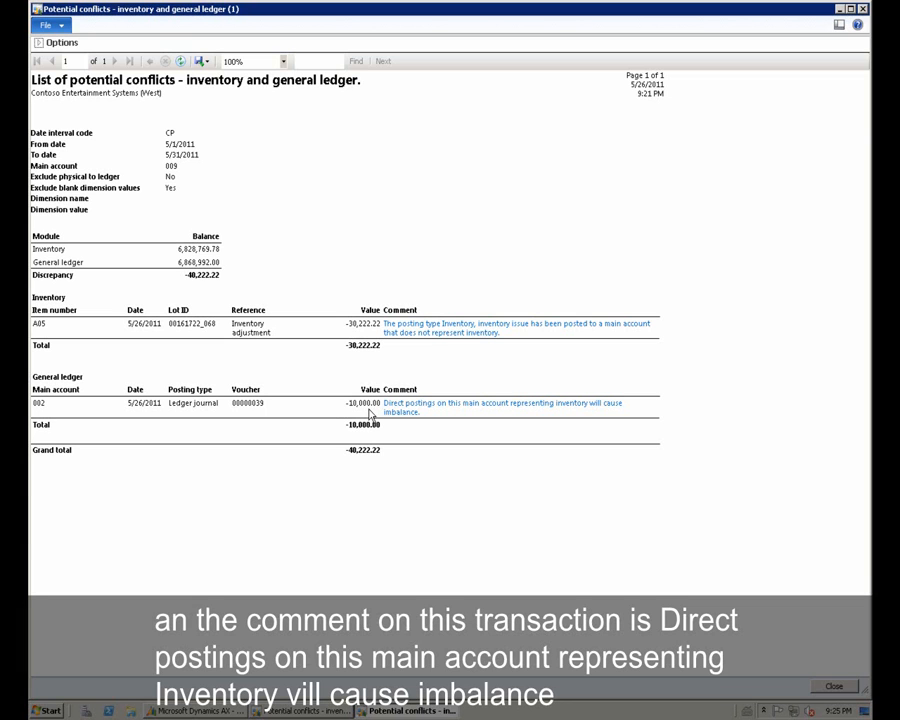
{"action": "mouse_move", "coordinate": [405, 414]}
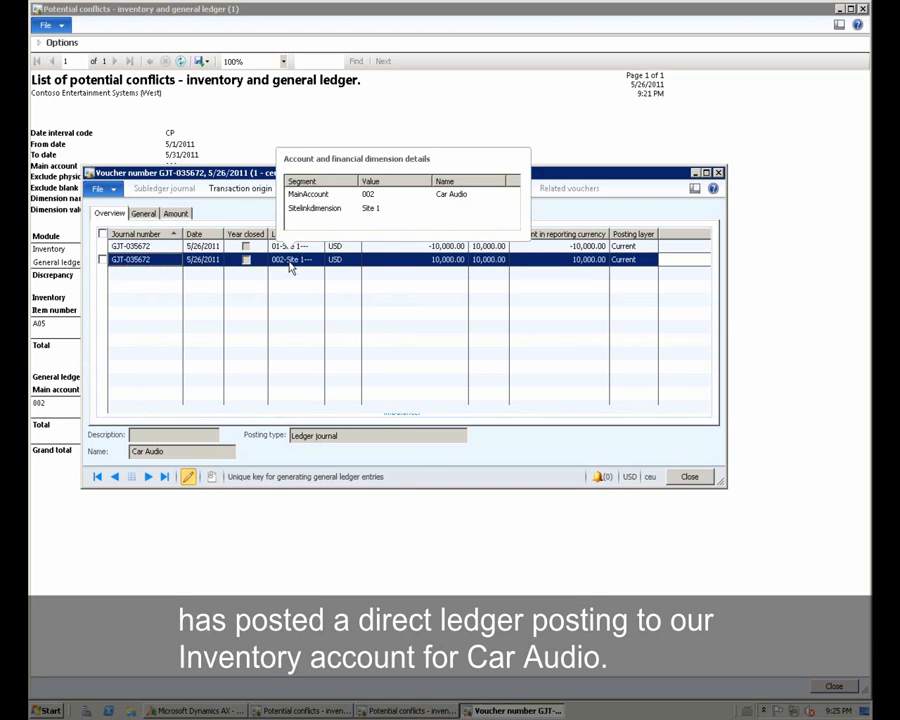
{"action": "mouse_move", "coordinate": [288, 270]}
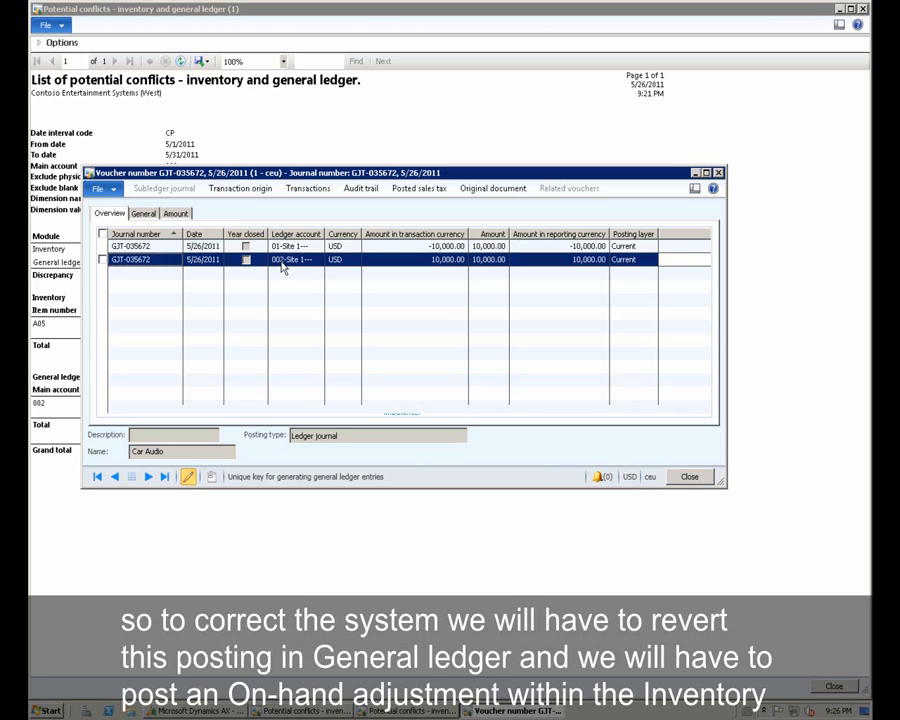
{"action": "left_click", "coordinate": [689, 476]}
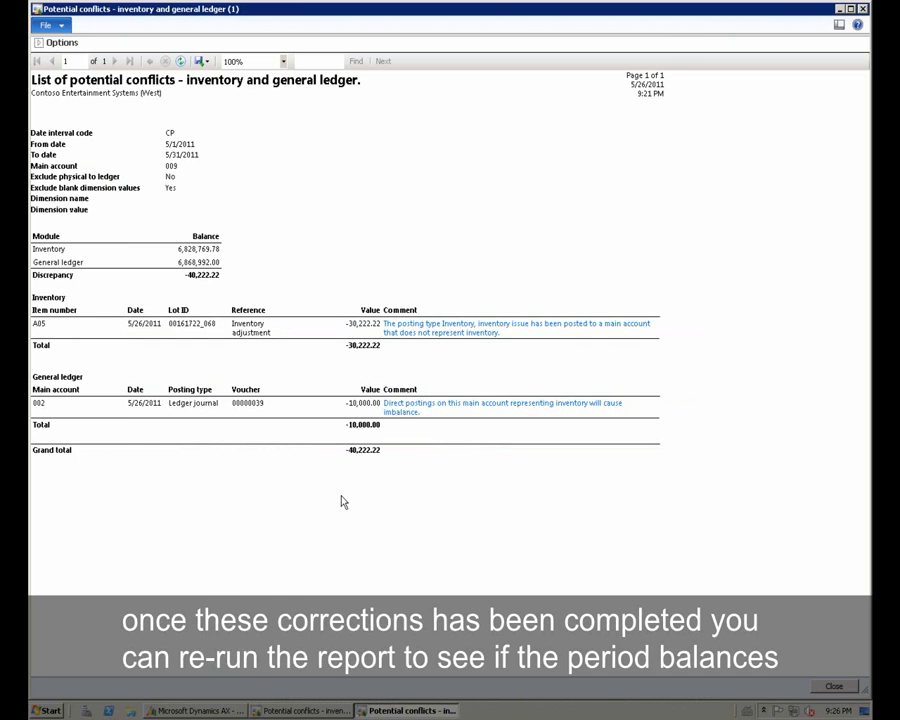